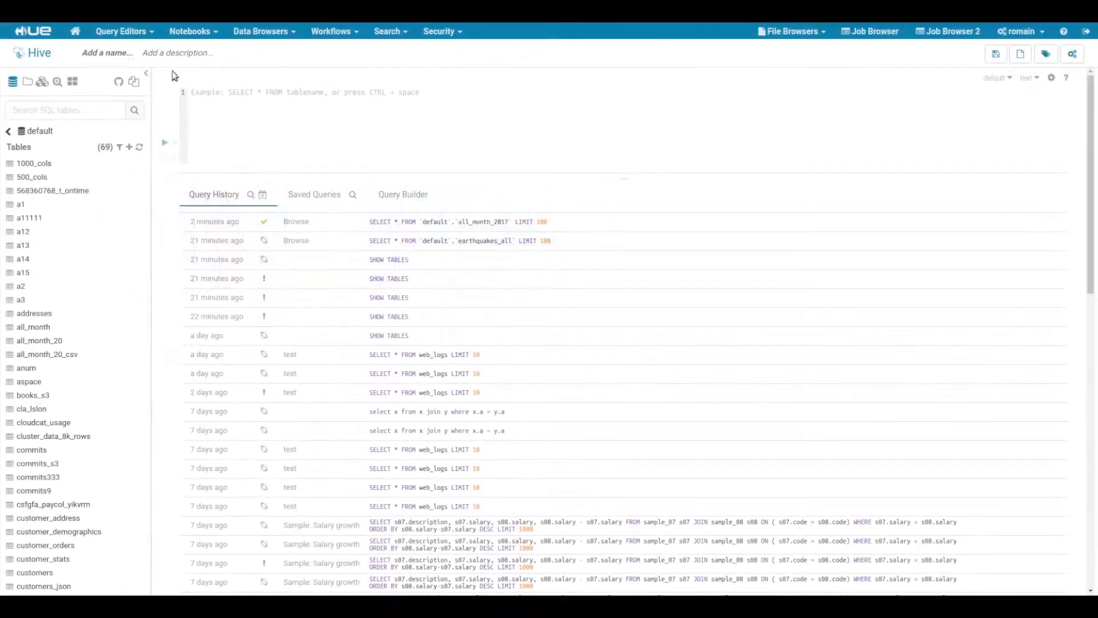
pyautogui.moveTo(35, 52)
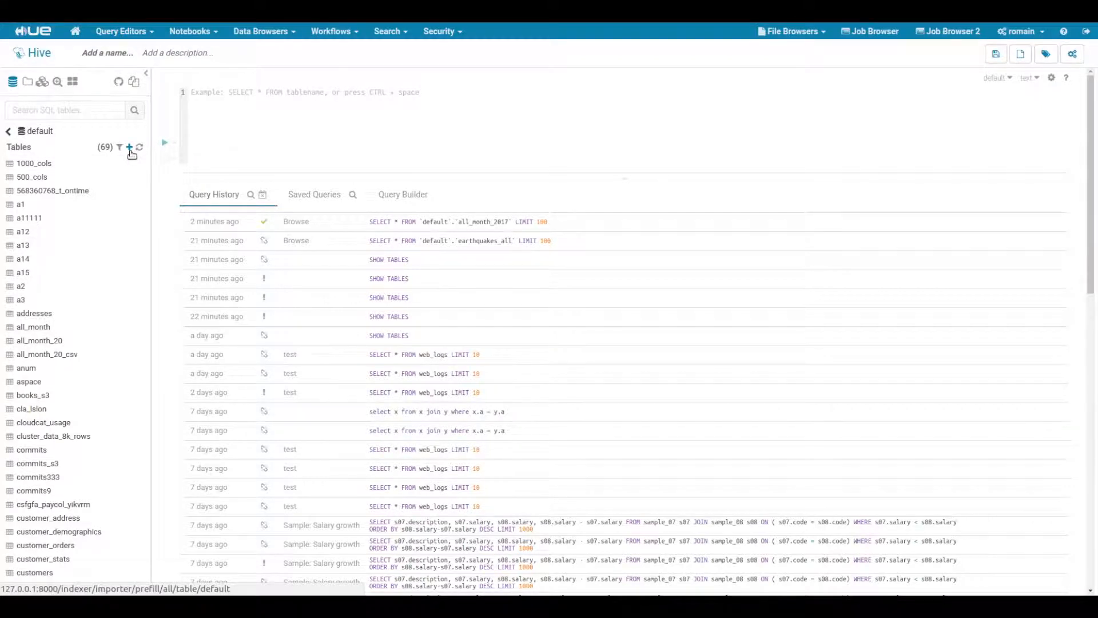
# Begin a new table import into default with Mini web logs.csv chosen as the source file.
pyautogui.click(130, 148)
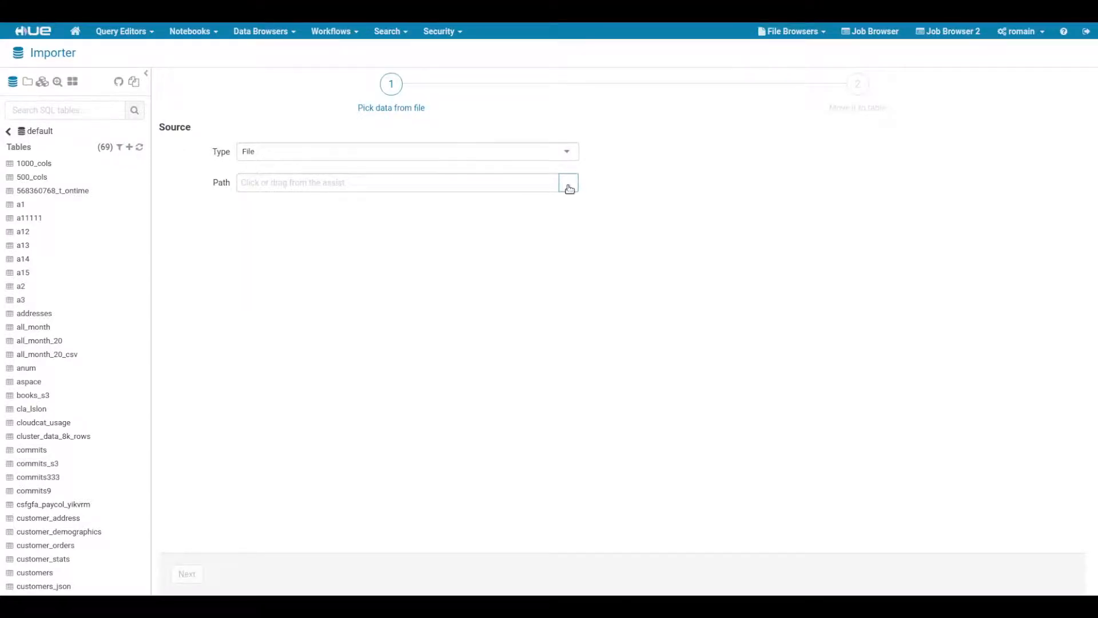
pyautogui.click(568, 183)
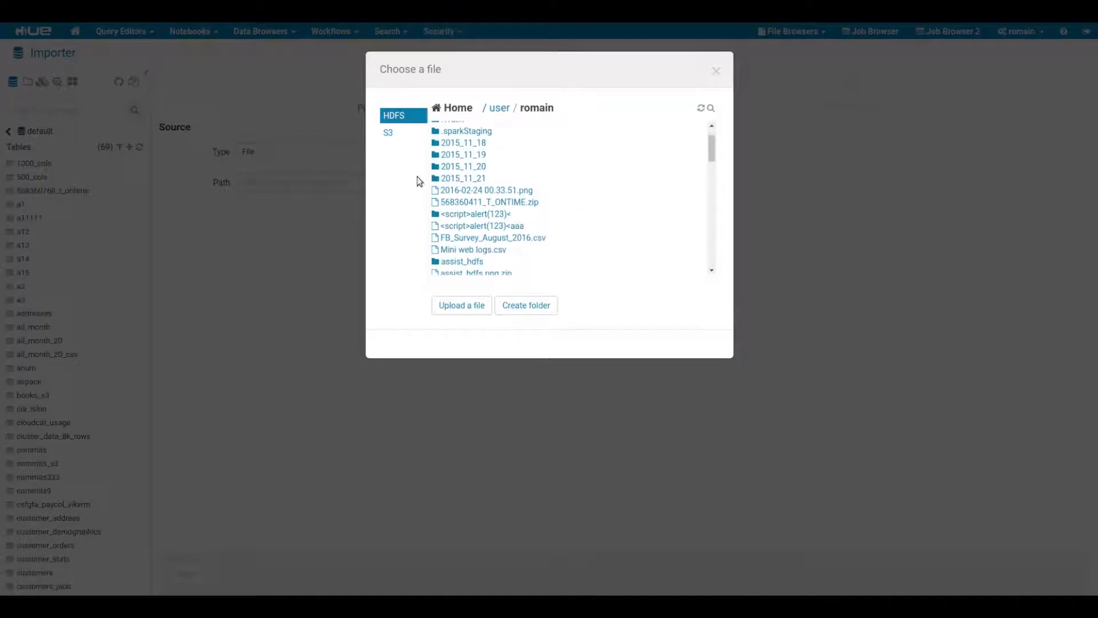
pyautogui.moveTo(473, 239)
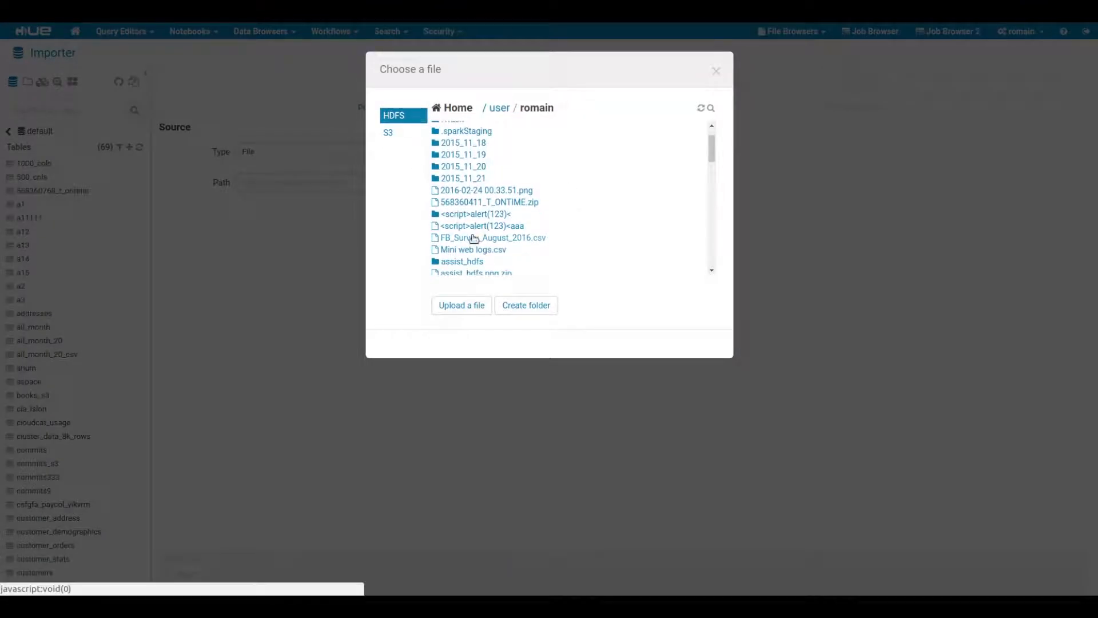
pyautogui.click(474, 250)
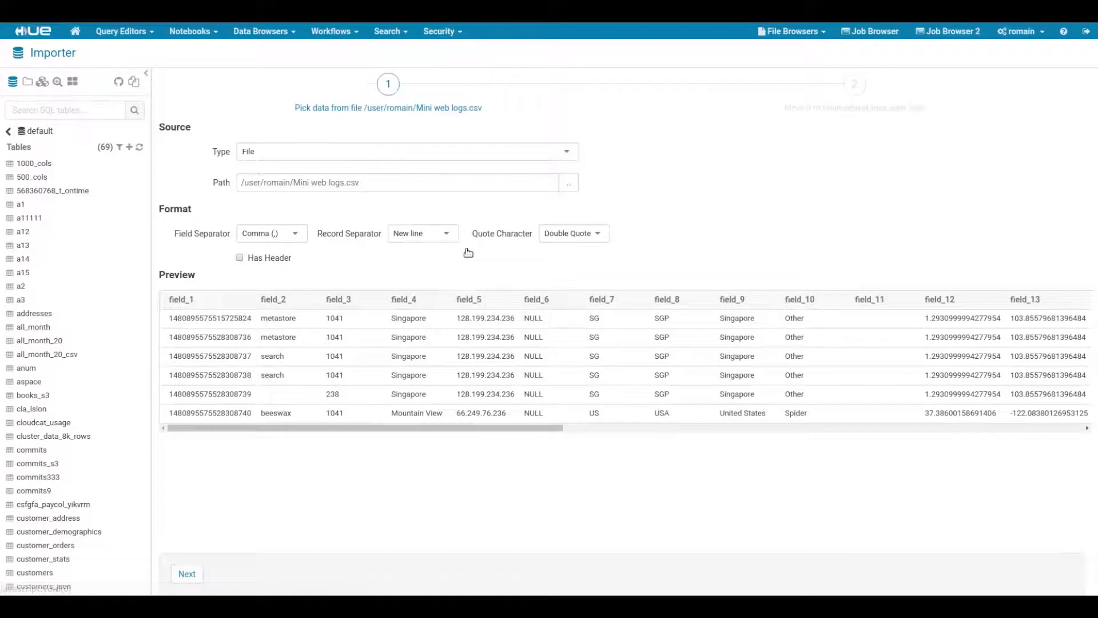
pyautogui.moveTo(548, 231)
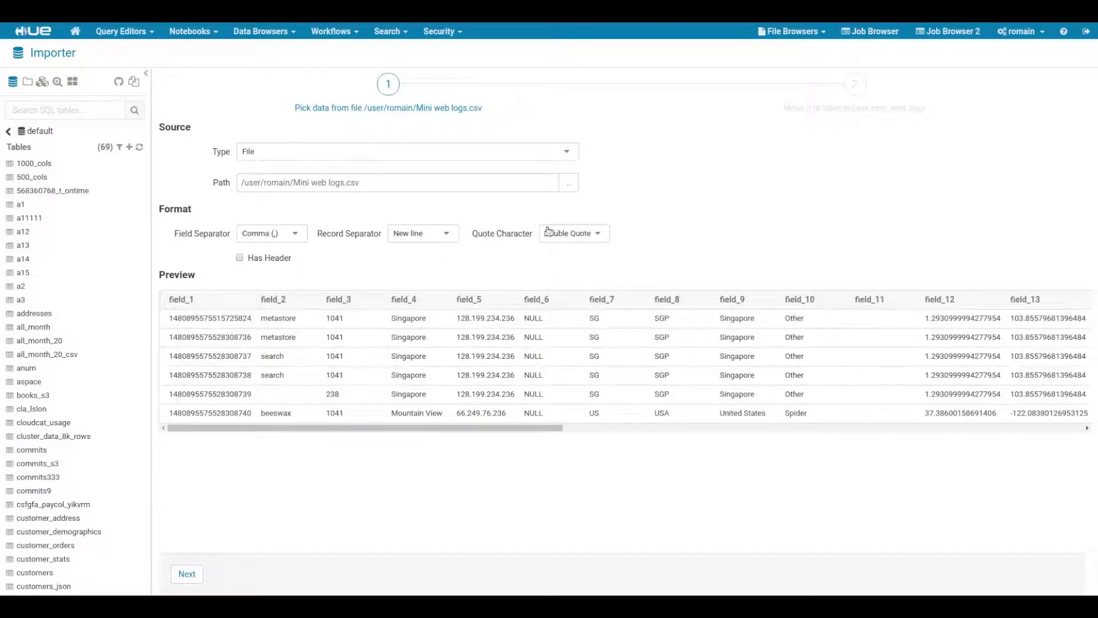
# Filter the file chooser by 'gz' and make salaries.csv.gz the import source.
pyautogui.click(569, 183)
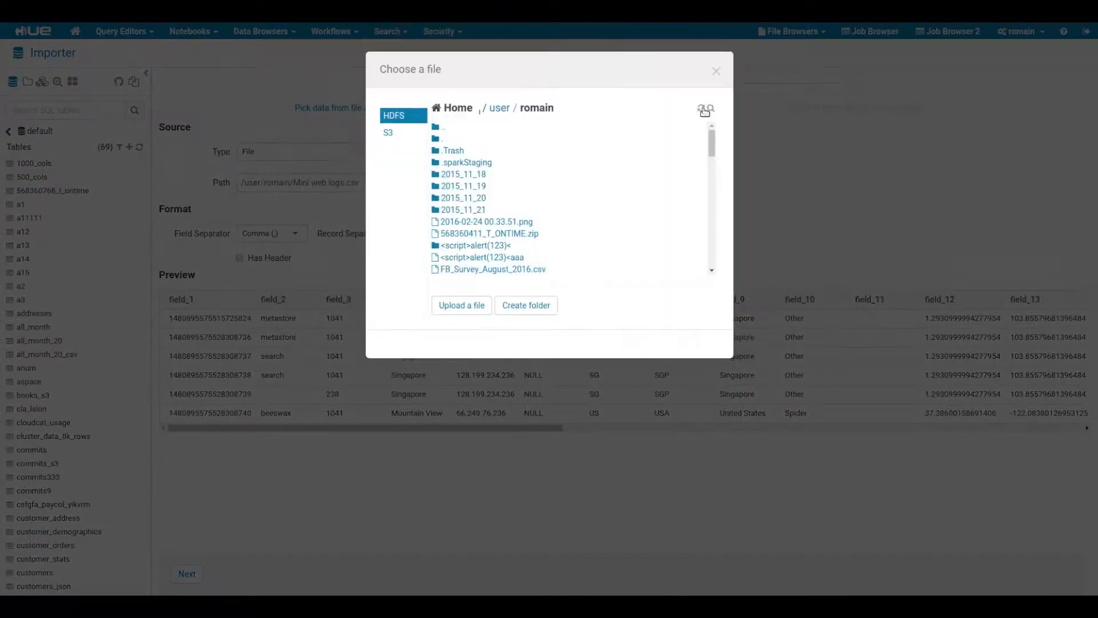
pyautogui.write('gz')
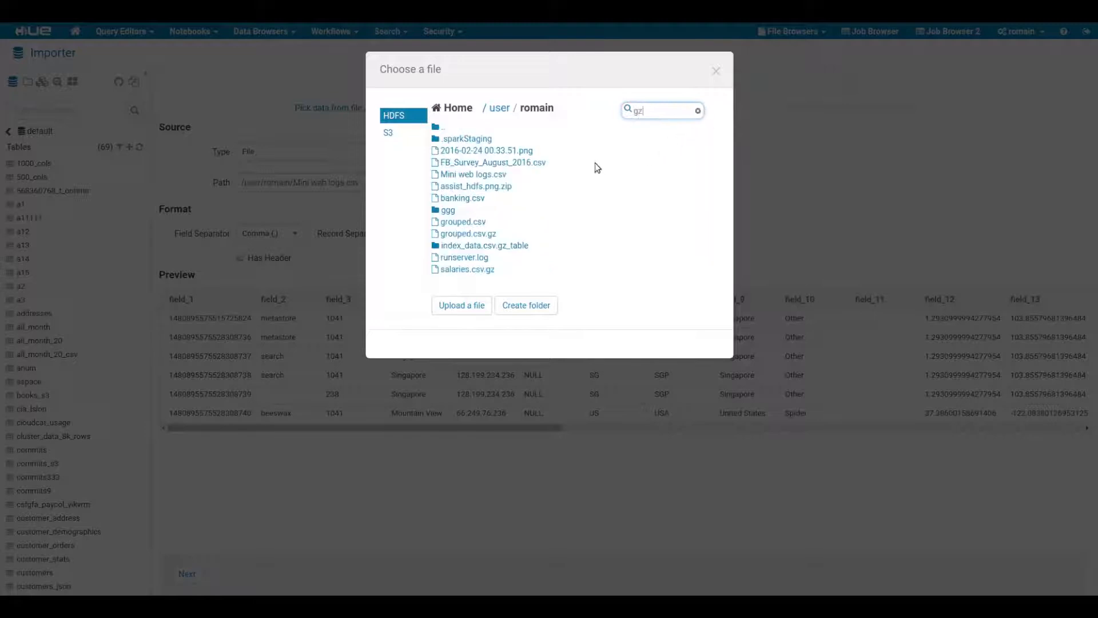
pyautogui.click(467, 269)
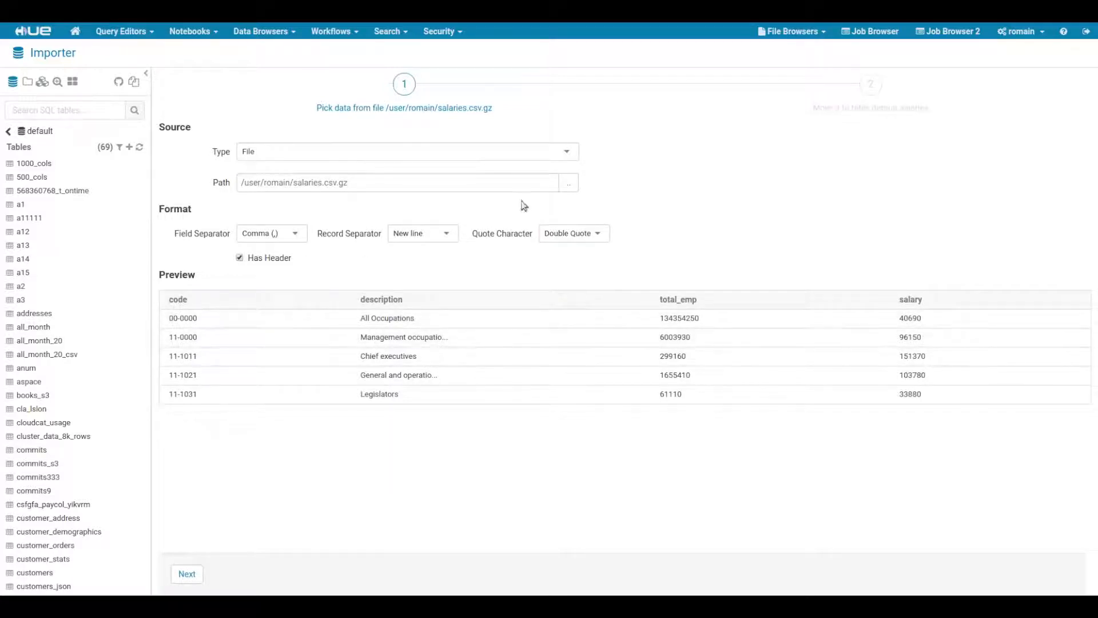
# Pick all_month.csv from the S3 bucket hue-demo-datasets/earth as the import source.
pyautogui.click(568, 182)
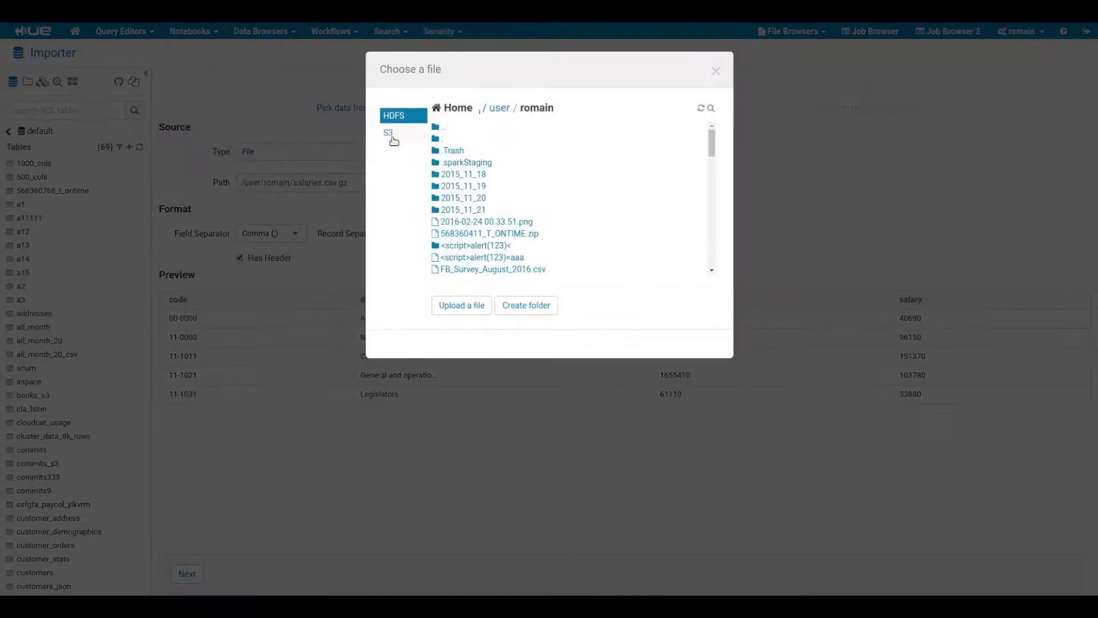
pyautogui.click(387, 132)
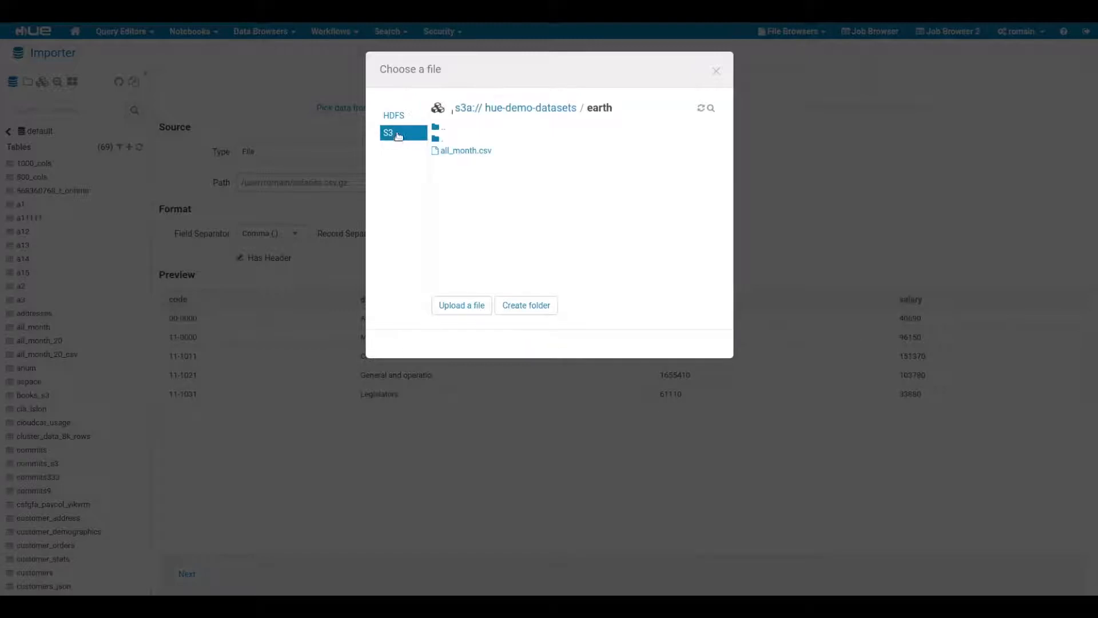
pyautogui.click(517, 107)
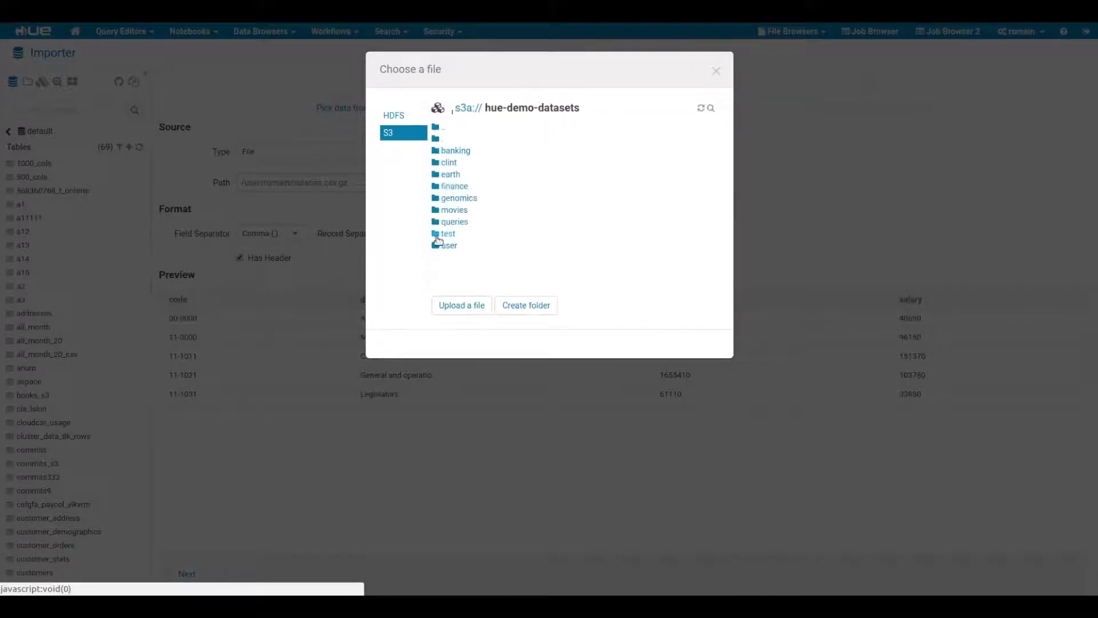
pyautogui.click(451, 174)
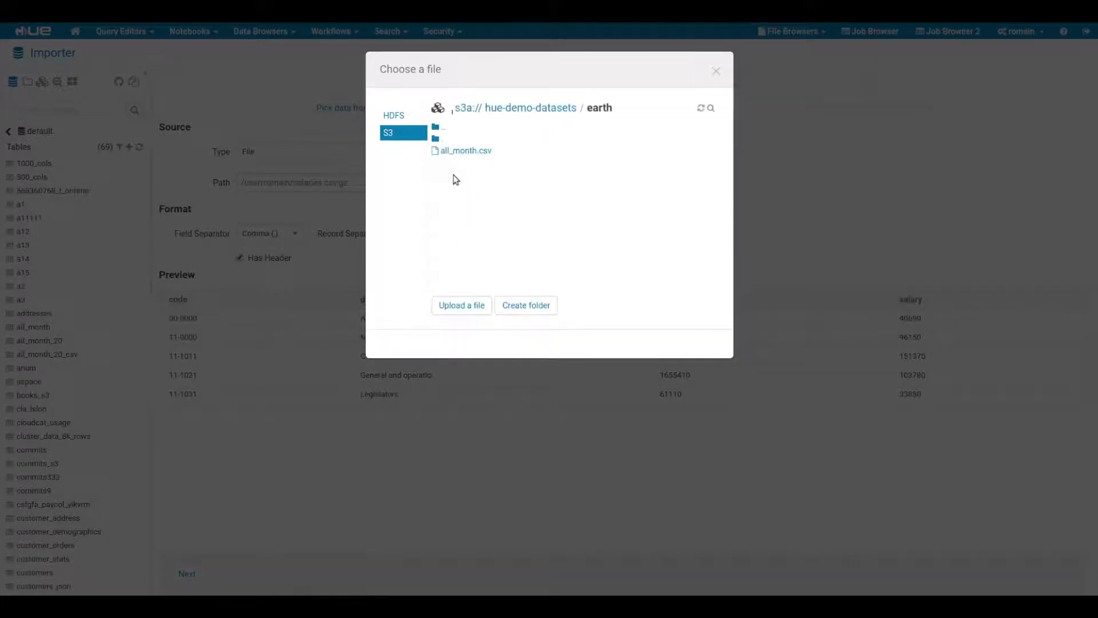
pyautogui.click(467, 151)
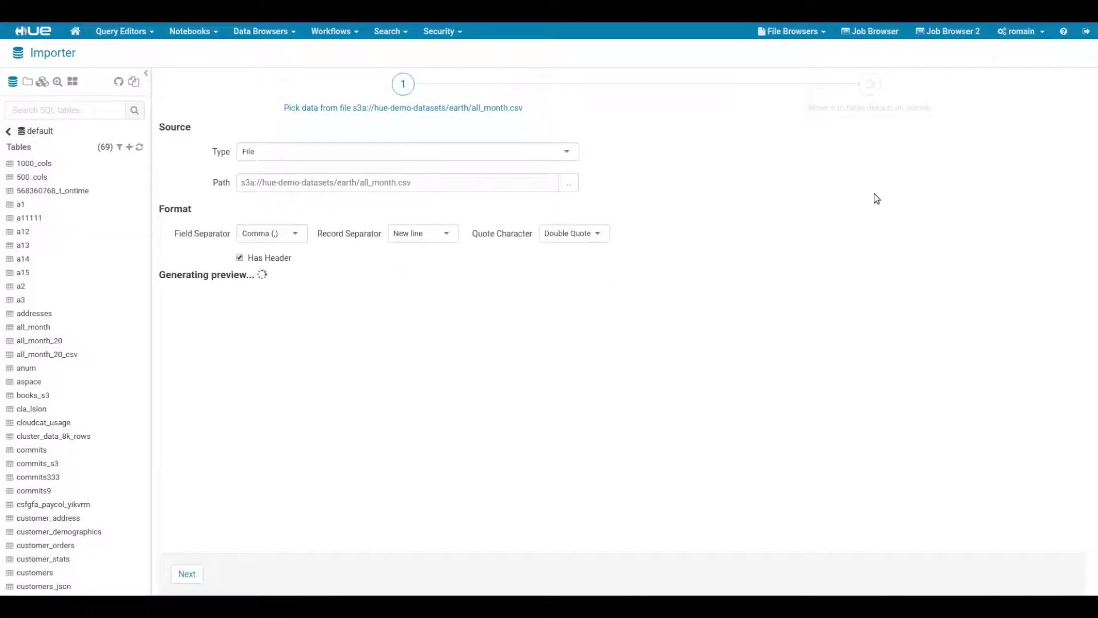
pyautogui.moveTo(311, 317)
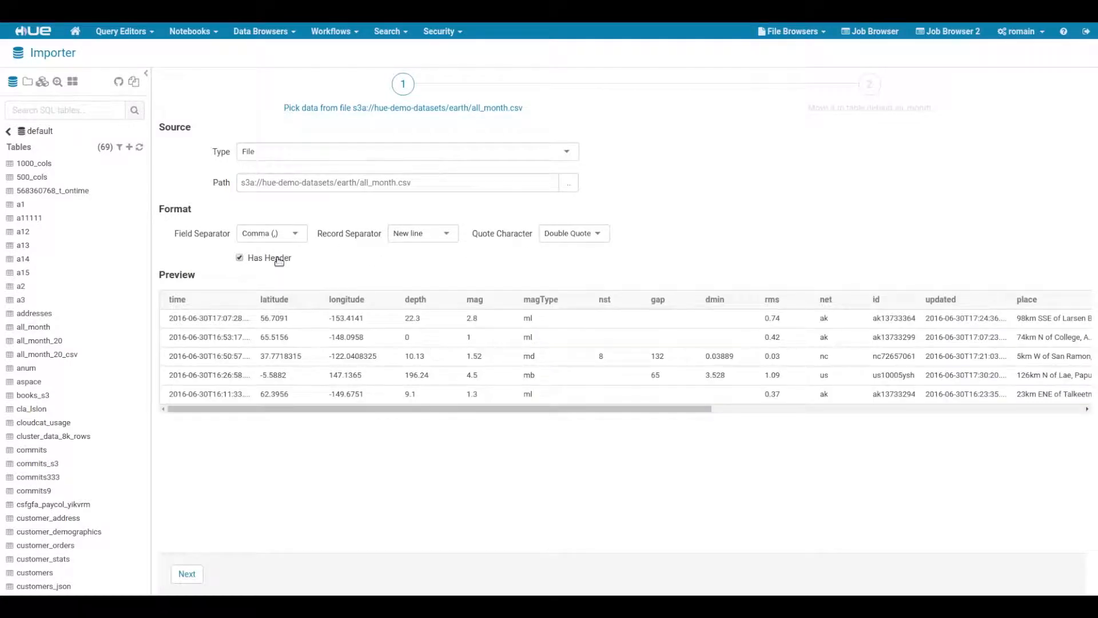
# Toggle Has Header off and back on so the first row is used as column headers.
pyautogui.click(239, 257)
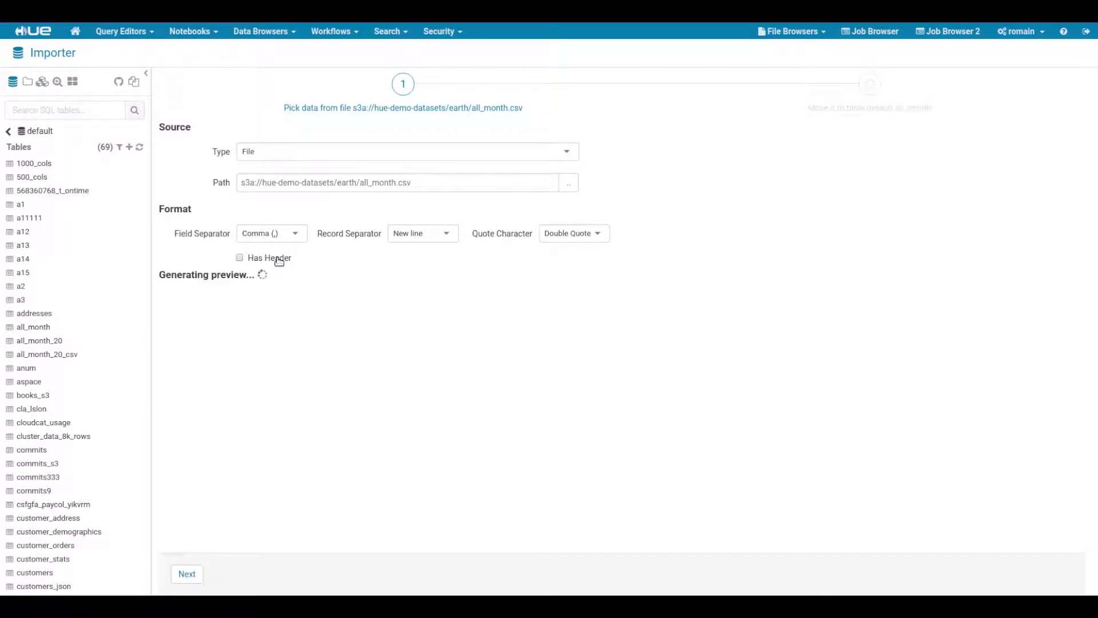
pyautogui.click(241, 259)
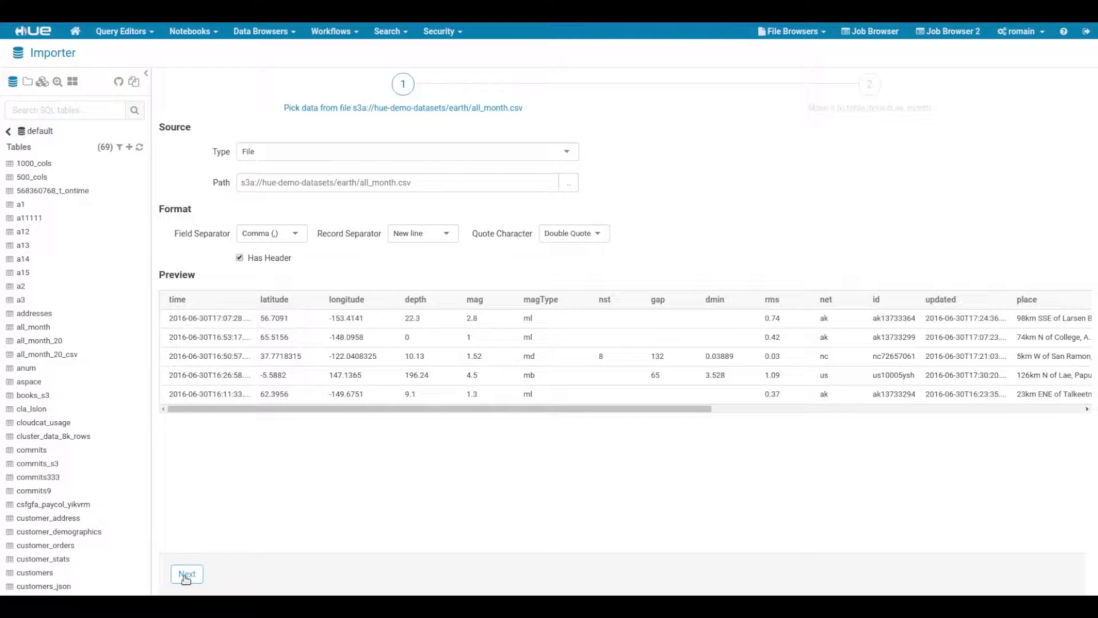
# Proceed to the destination step and name the new table default.all_month_2017.
pyautogui.click(187, 575)
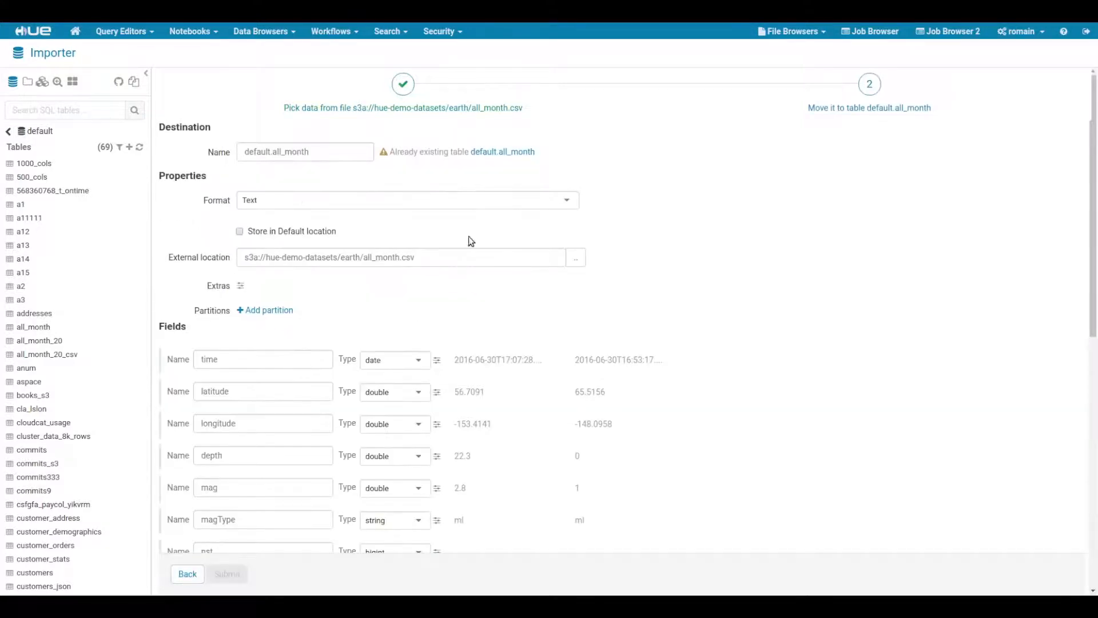
pyautogui.click(305, 151)
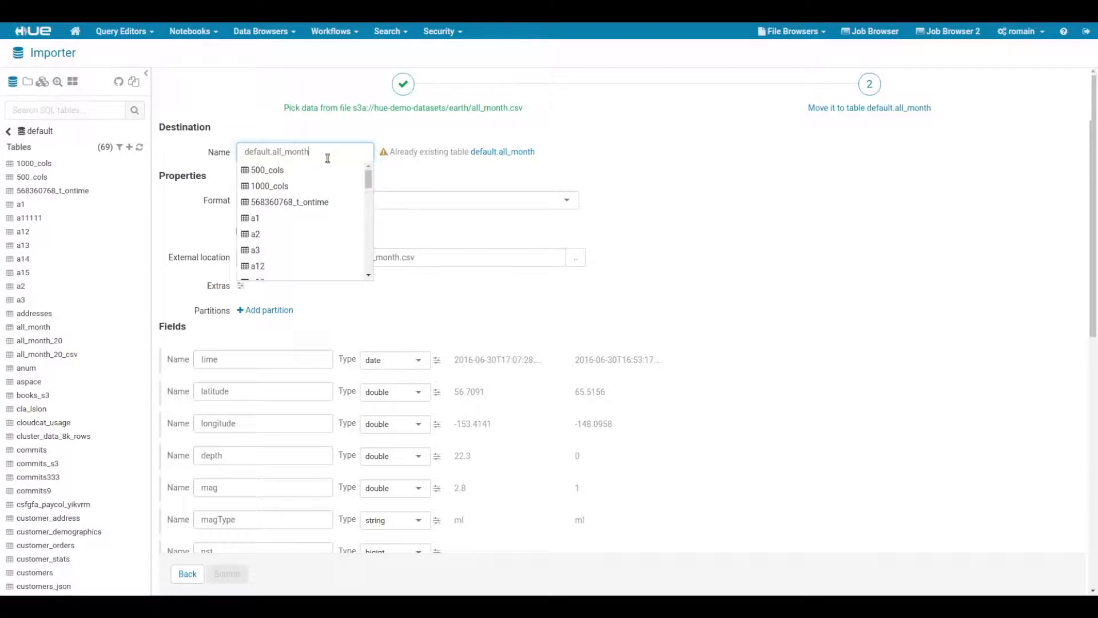
pyautogui.write('_2017')
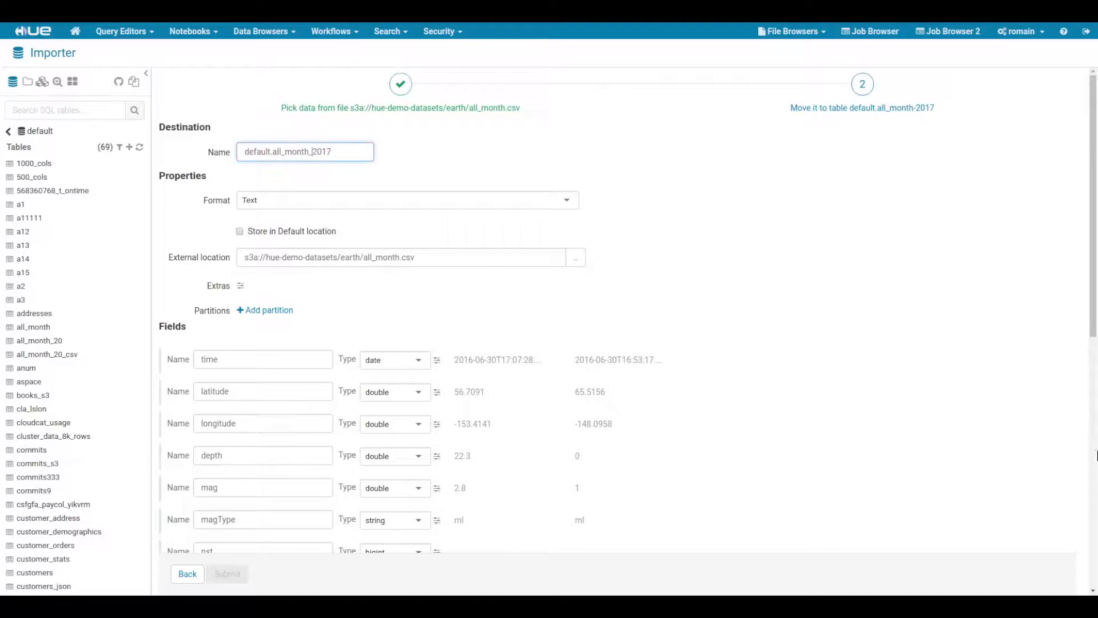
# Choose Kudu storage format and partition the table on id using RANGE BY.
pyautogui.click(406, 200)
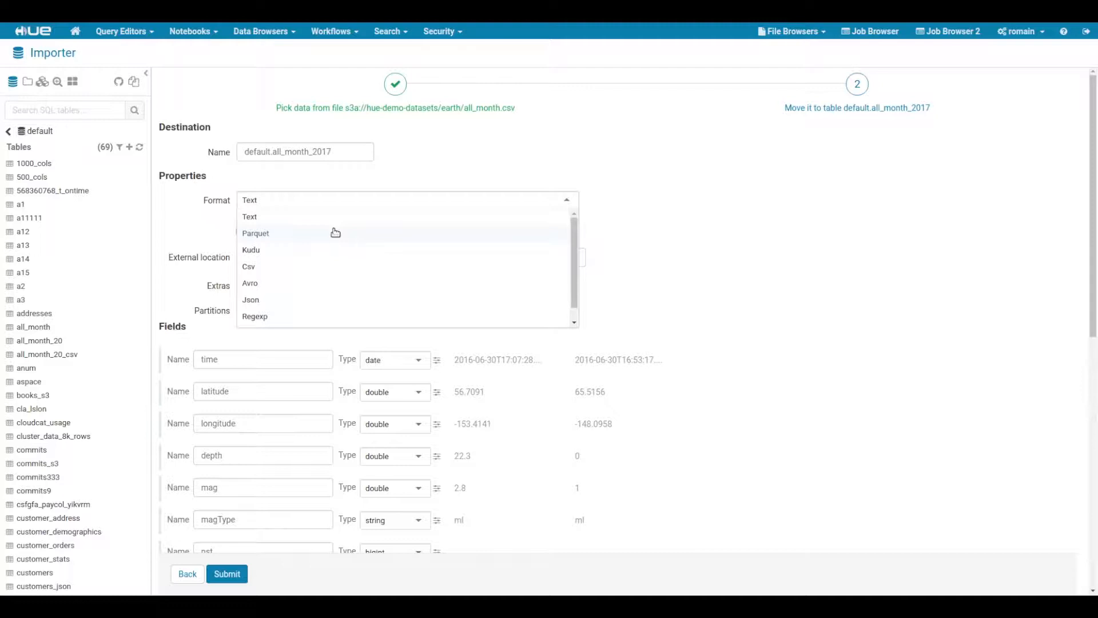
pyautogui.click(251, 250)
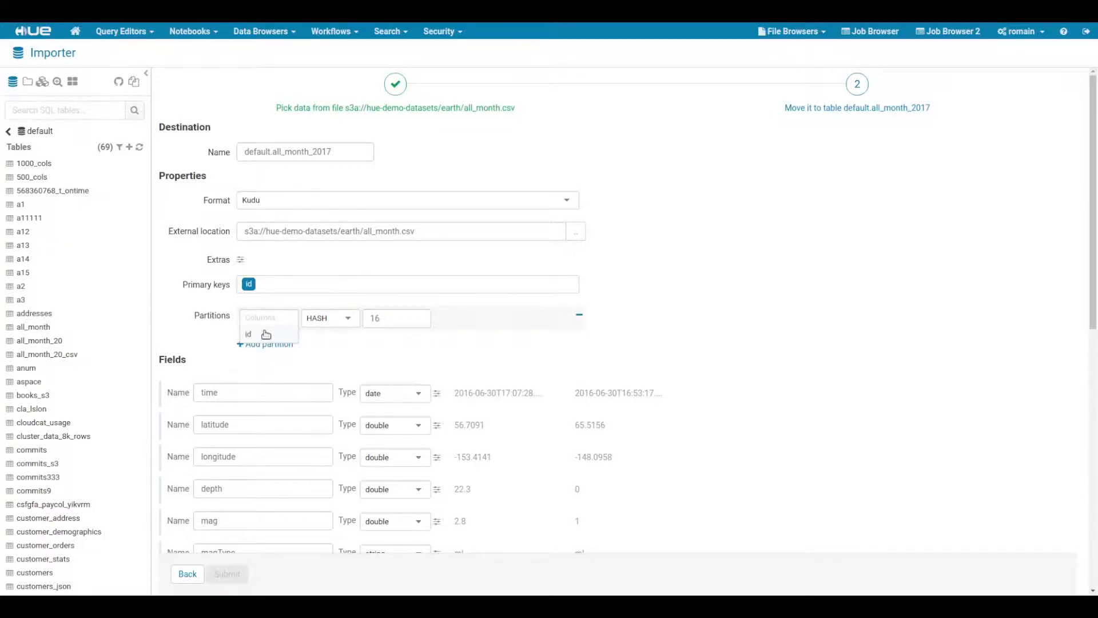
pyautogui.click(247, 334)
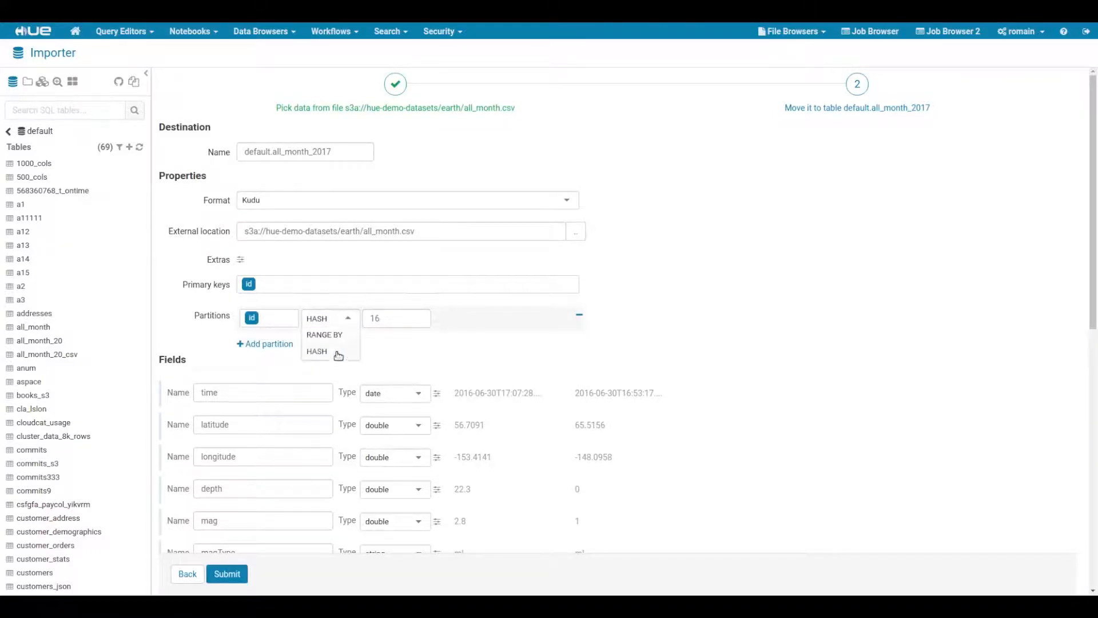
pyautogui.click(325, 334)
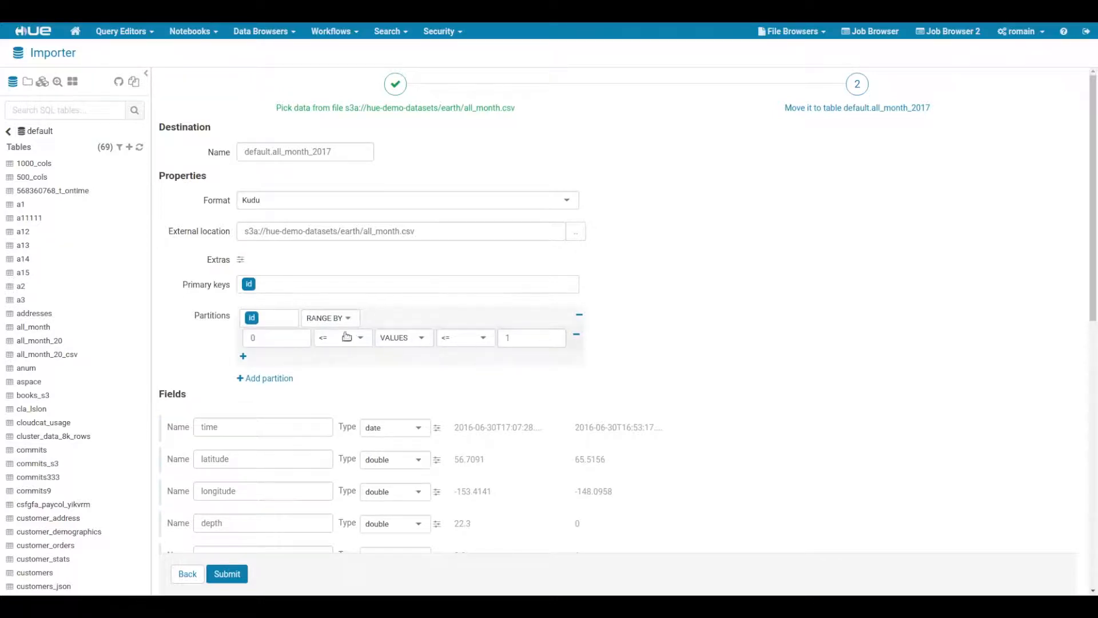
# Change the table's storage format back from Kudu to Text.
pyautogui.click(329, 318)
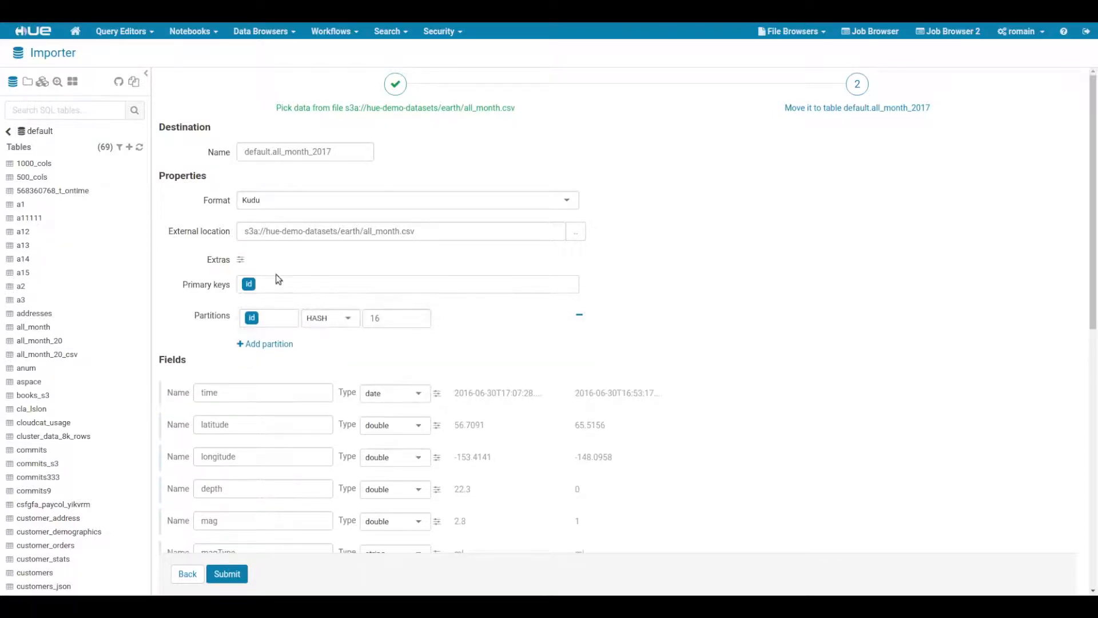
pyautogui.click(407, 199)
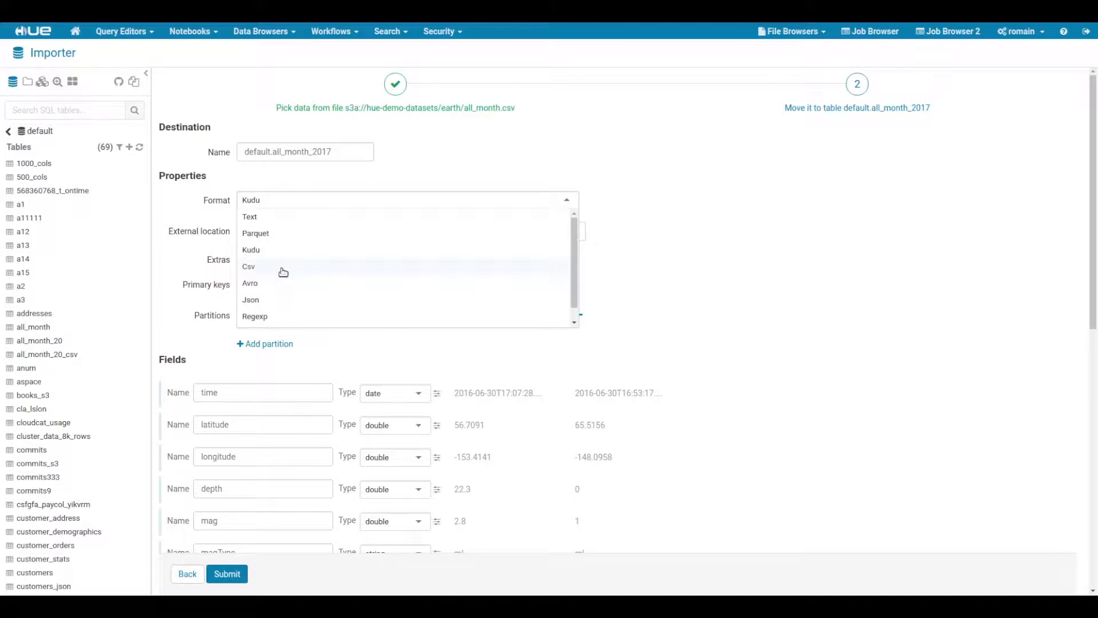
pyautogui.moveTo(274, 318)
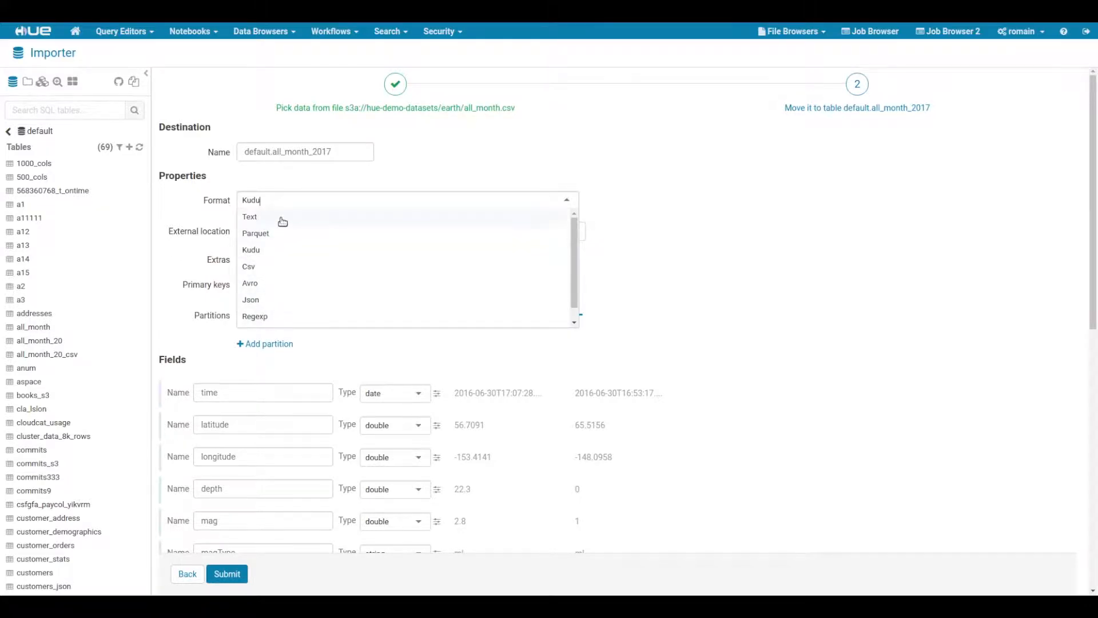
pyautogui.click(249, 216)
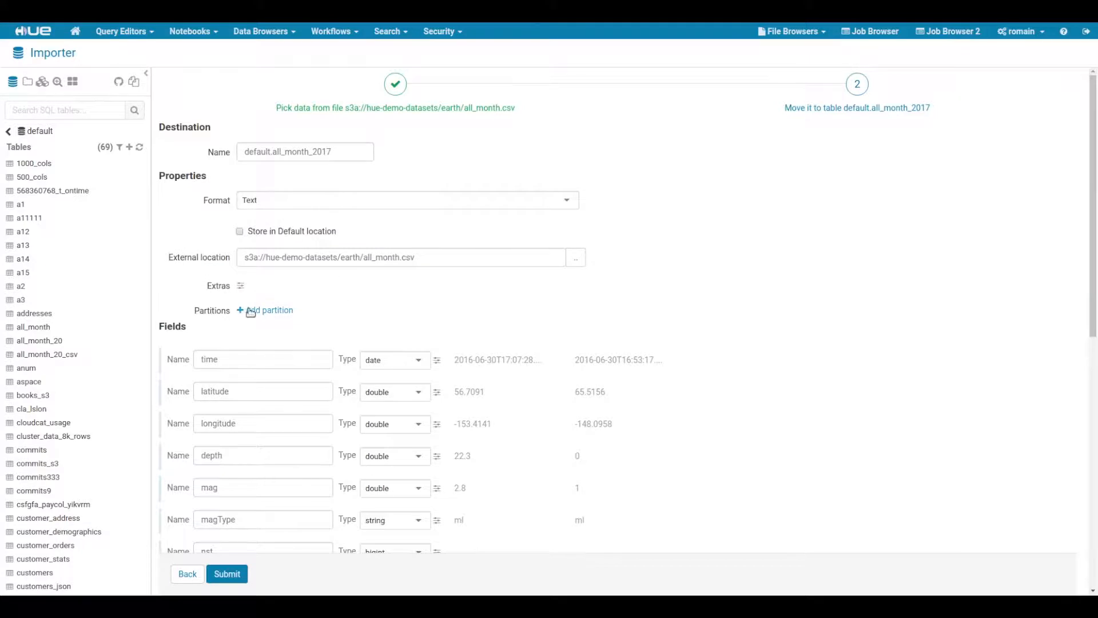
pyautogui.click(264, 310)
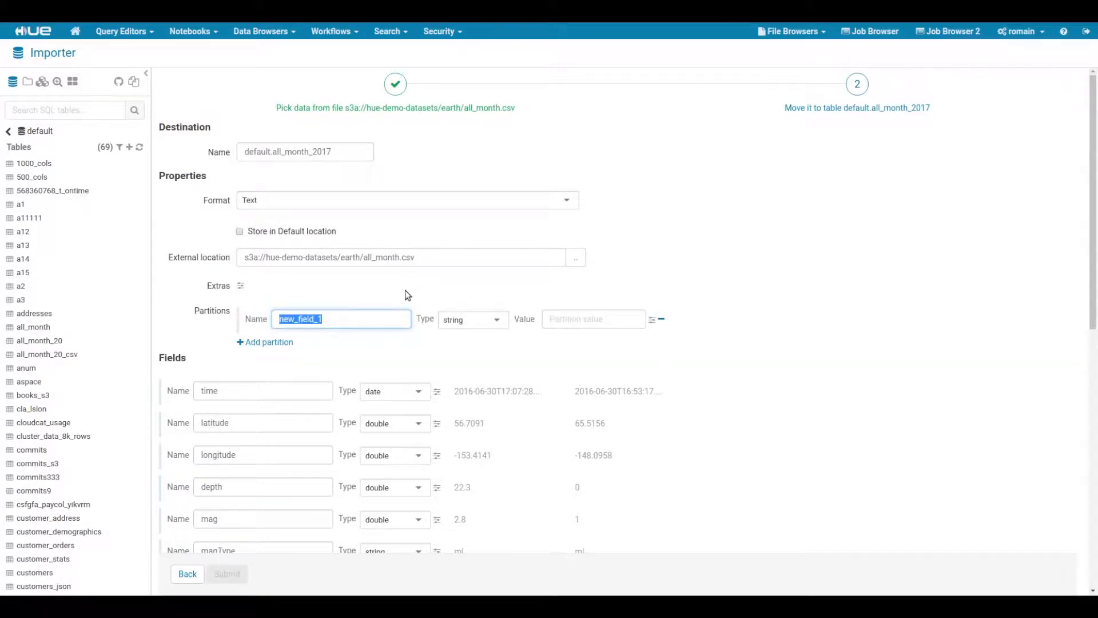
pyautogui.write('2017')
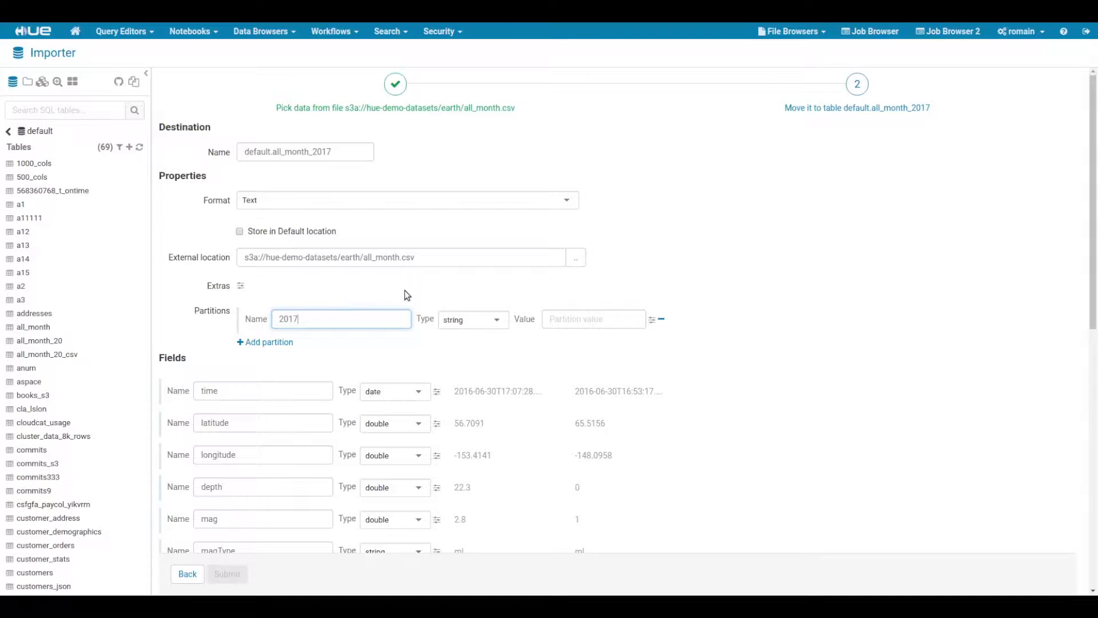
pyautogui.click(341, 319)
pyautogui.write('month')
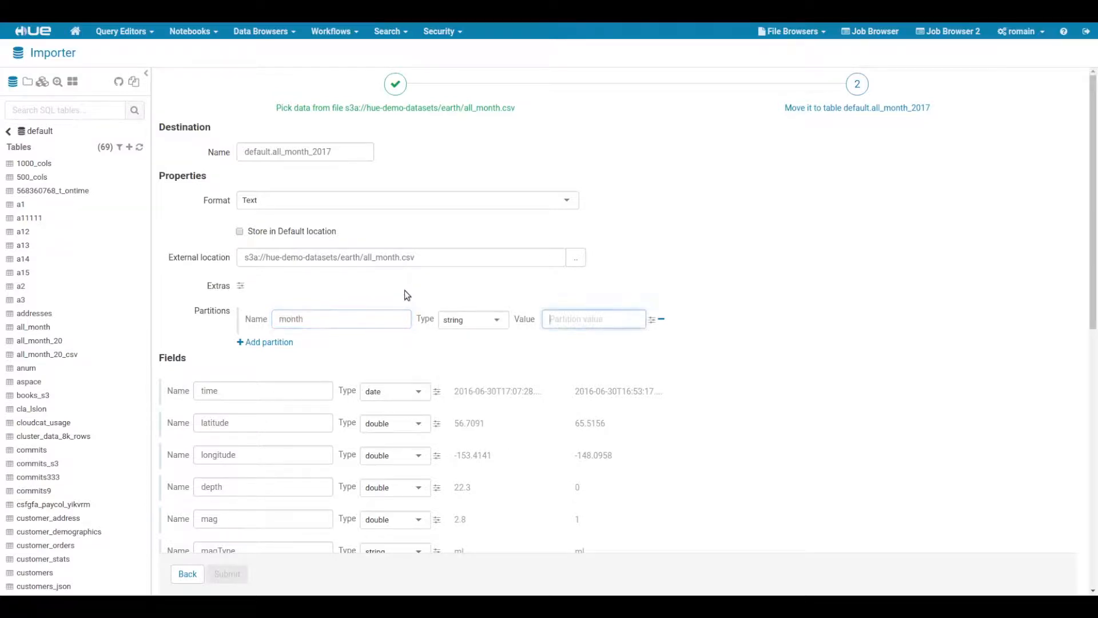
pyautogui.write('05')
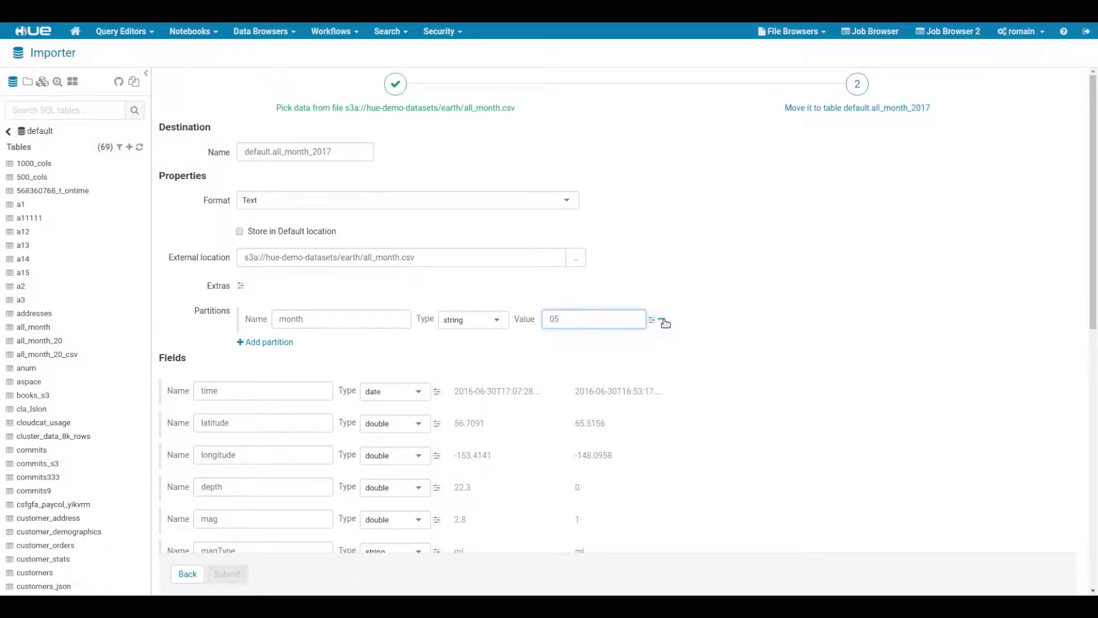
pyautogui.click(663, 321)
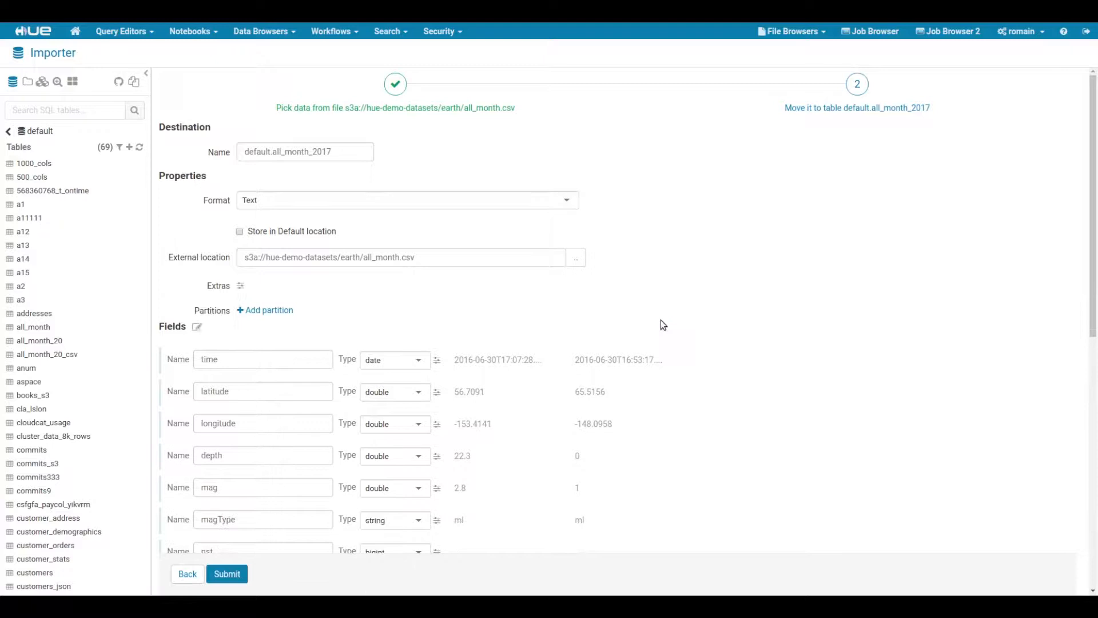
# Try array and map types for the place field, then leave it as string.
pyautogui.scroll(-3)
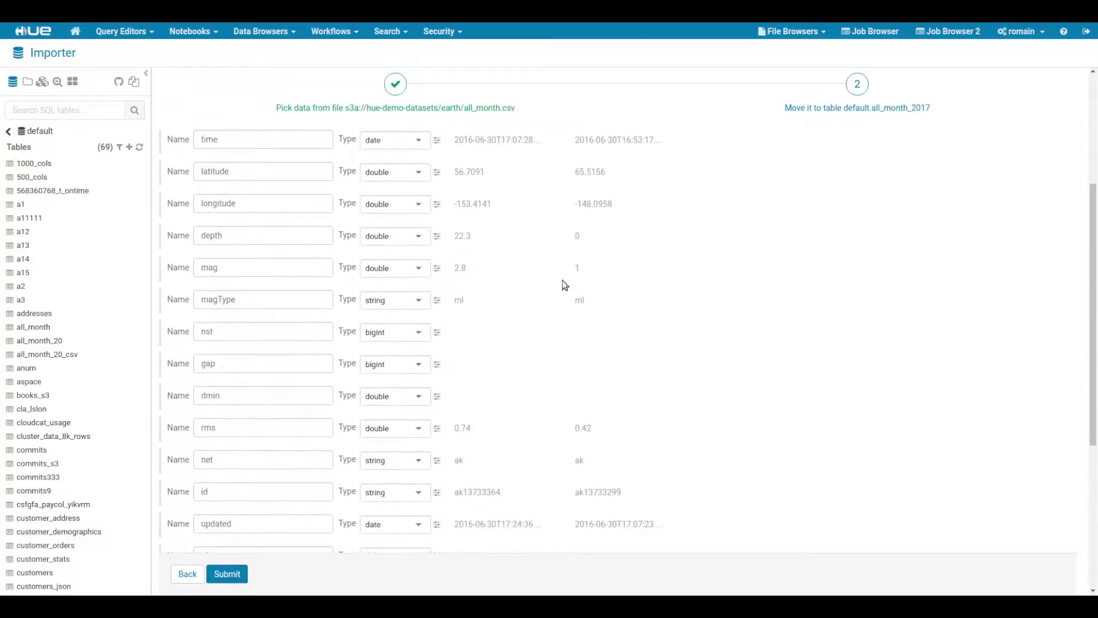
pyautogui.scroll(-3)
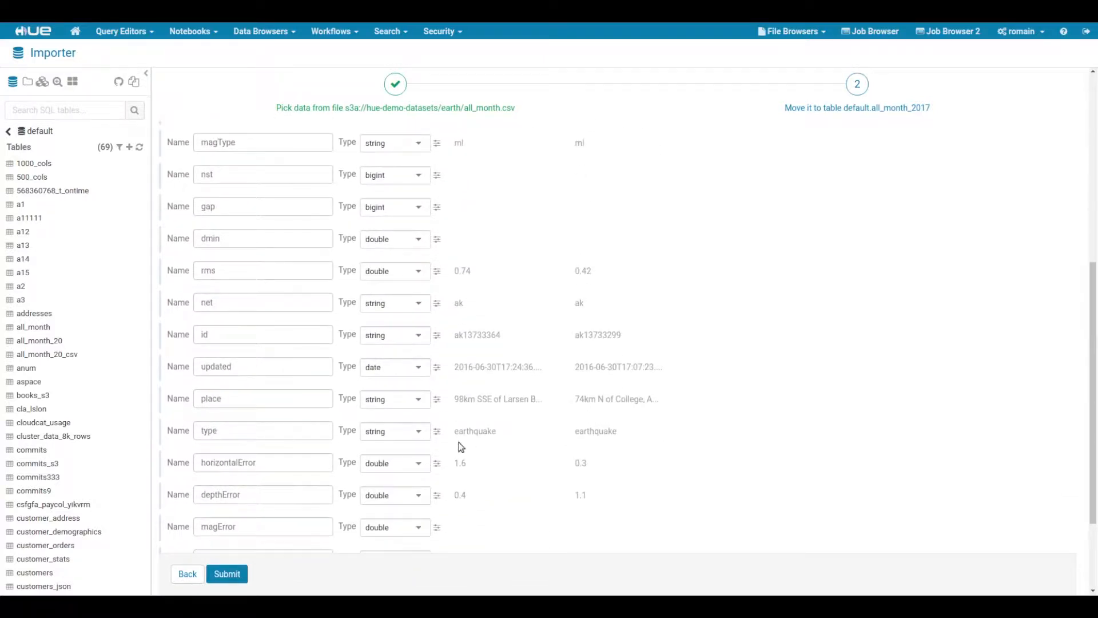
pyautogui.click(394, 399)
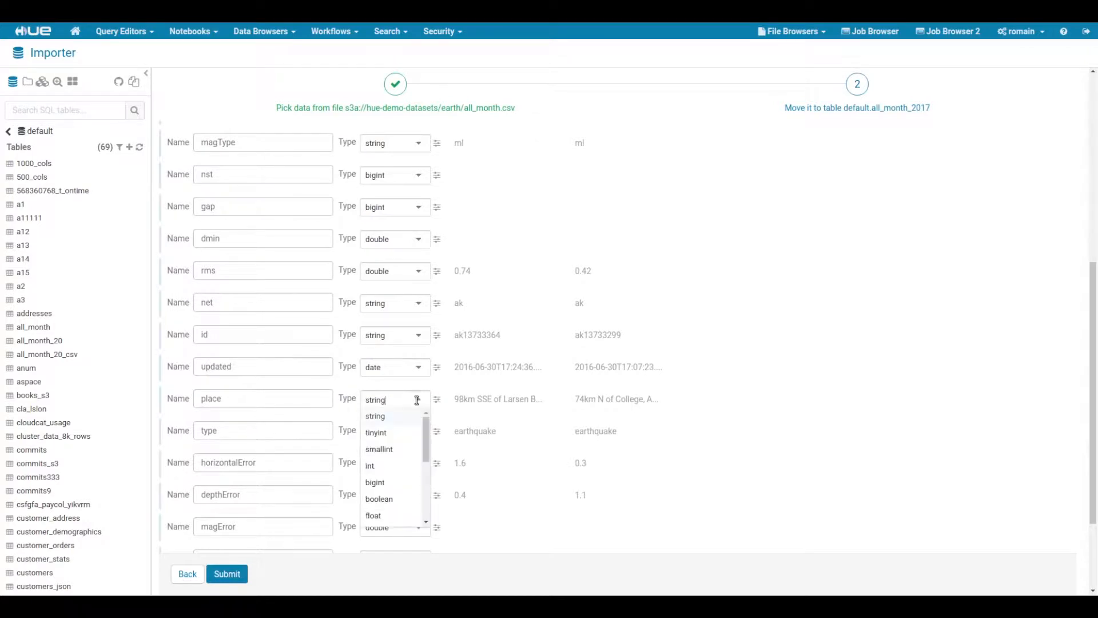
pyautogui.scroll(-3)
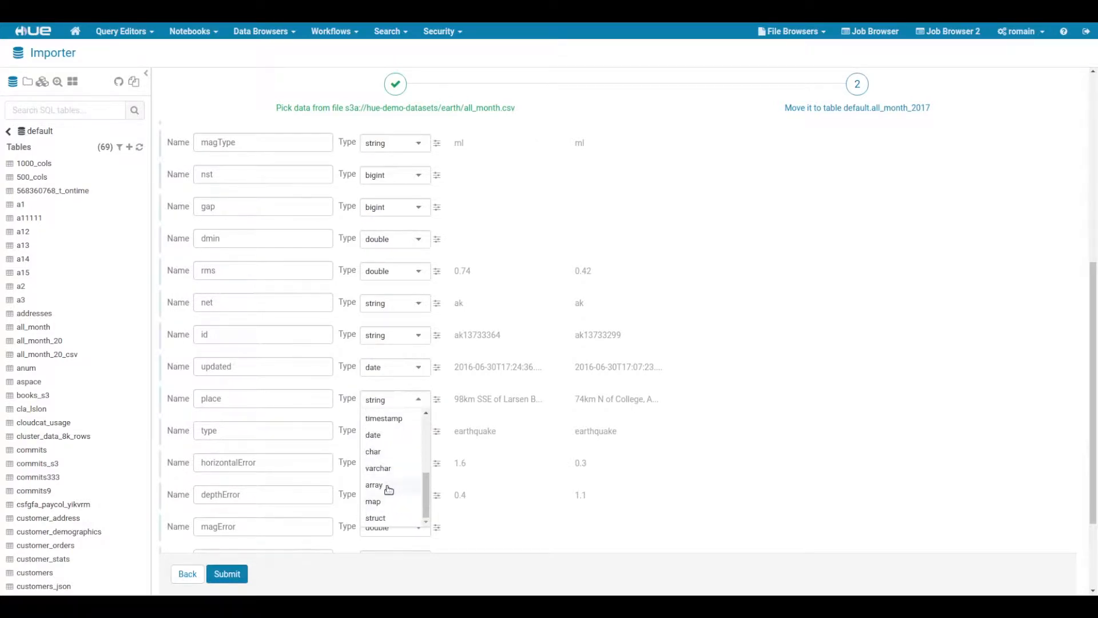
pyautogui.click(373, 485)
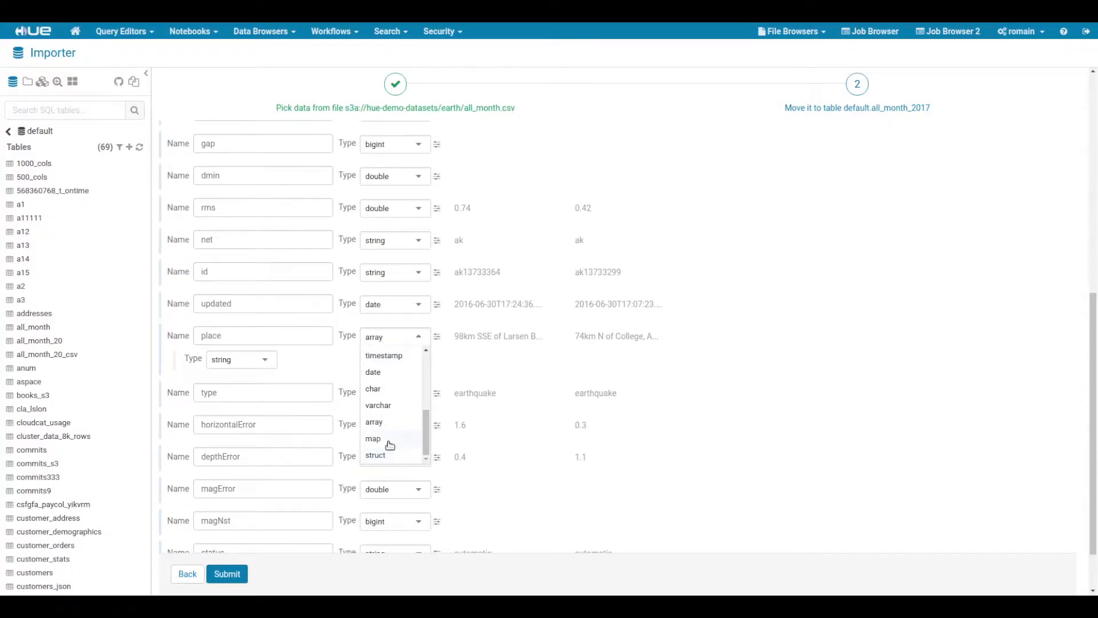
pyautogui.click(373, 438)
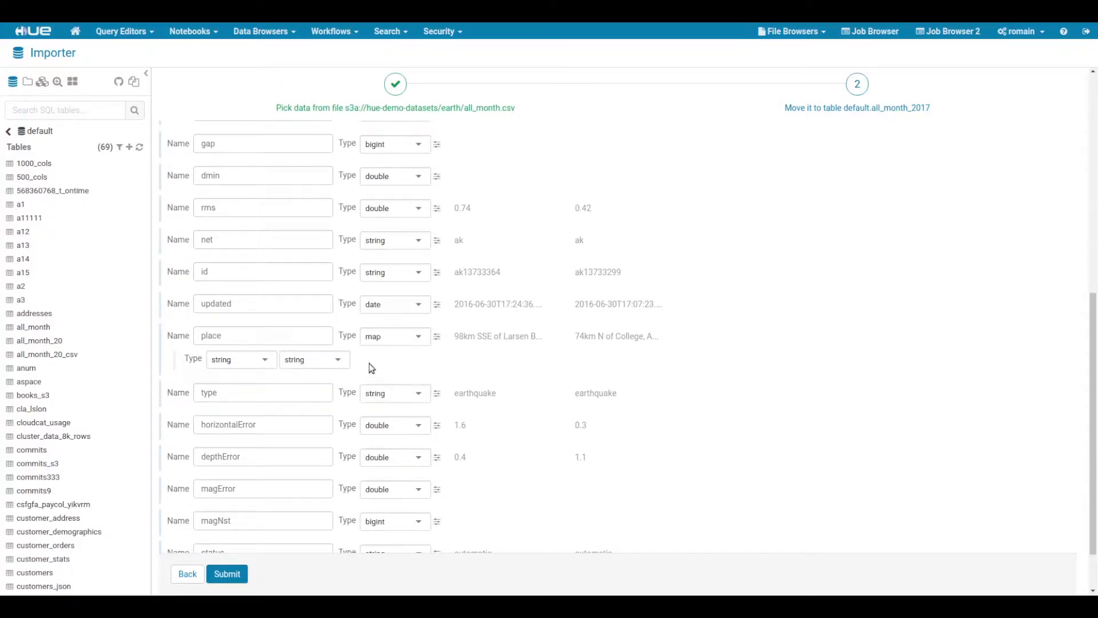
pyautogui.click(315, 360)
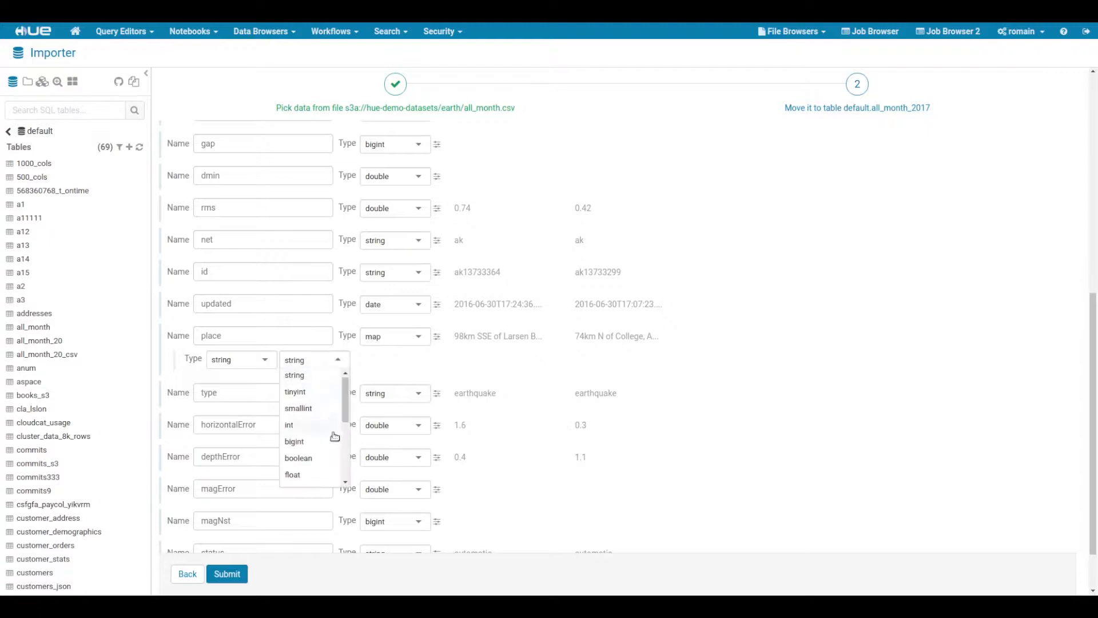
pyautogui.scroll(-3)
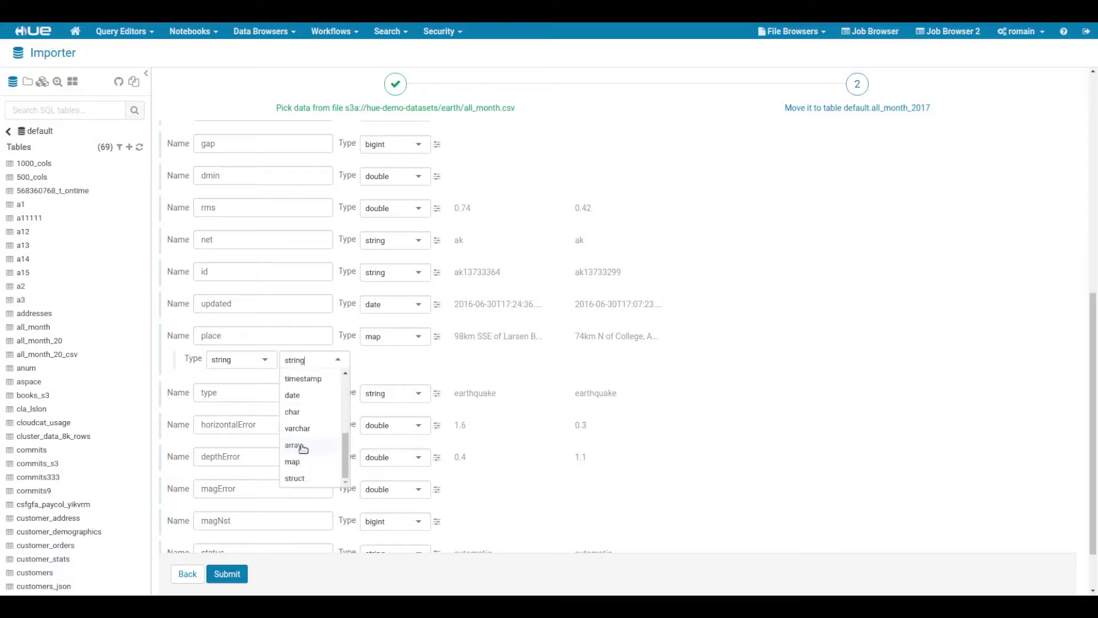
pyautogui.click(293, 445)
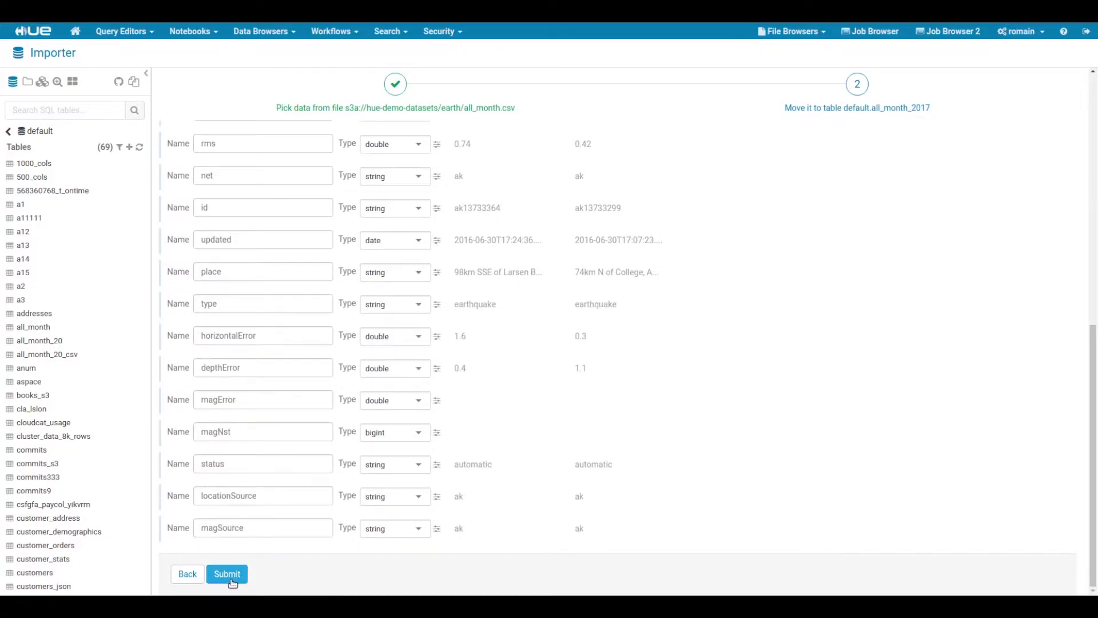
# Submit the import to create the all_month_2017 table and follow its creation progress.
pyautogui.click(226, 575)
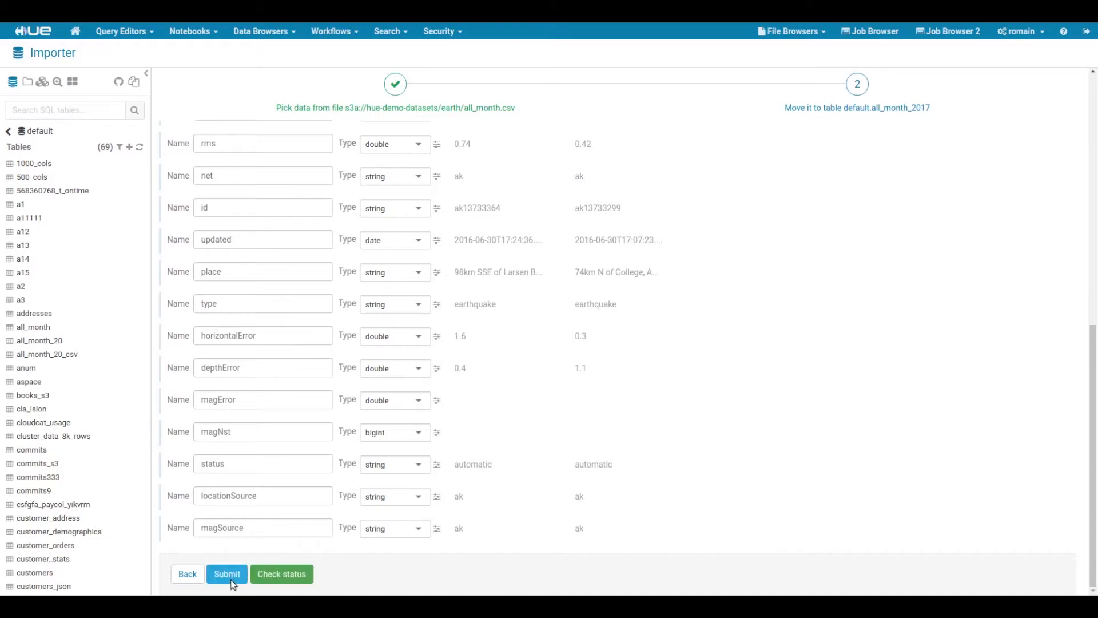
pyautogui.click(227, 574)
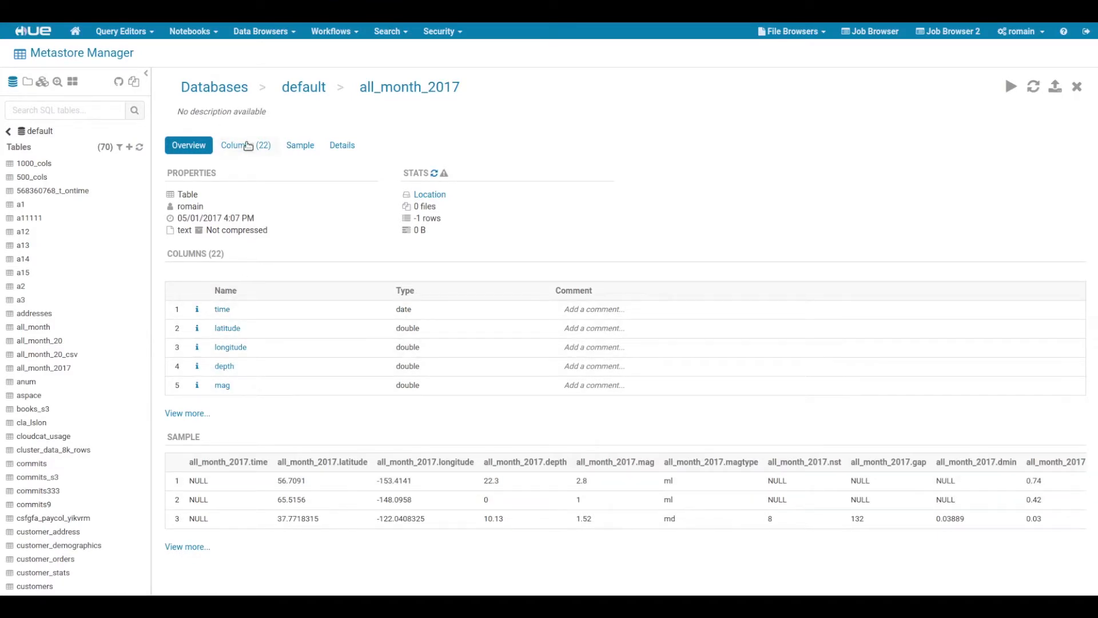
# Review the table's Columns, Sample and Details views, then launch a Hive query on all_month_2017.
pyautogui.click(245, 145)
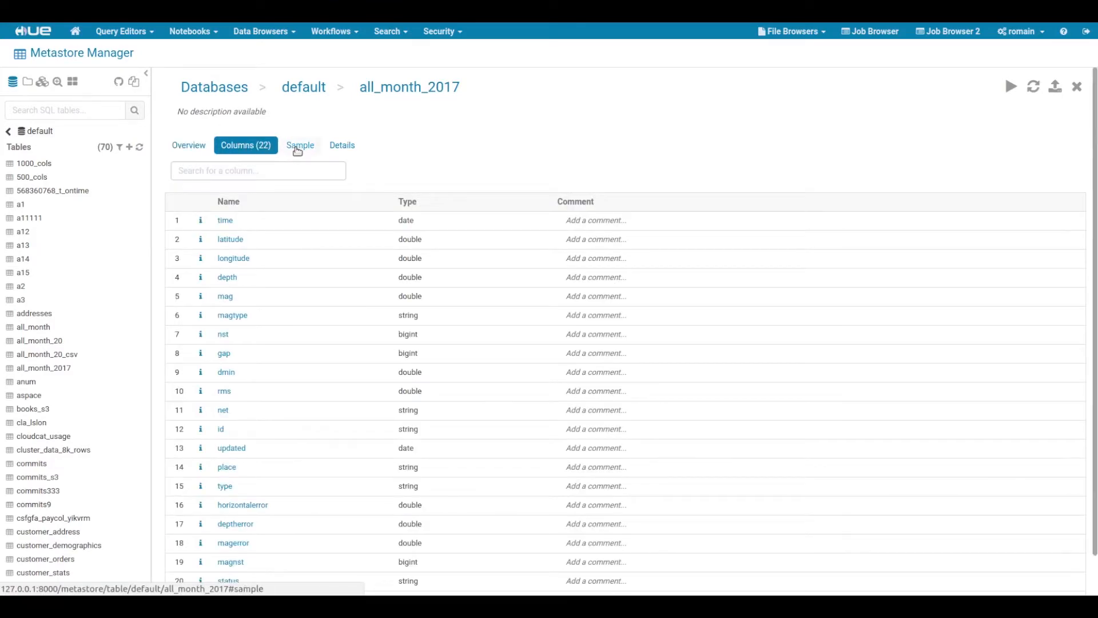
pyautogui.click(300, 145)
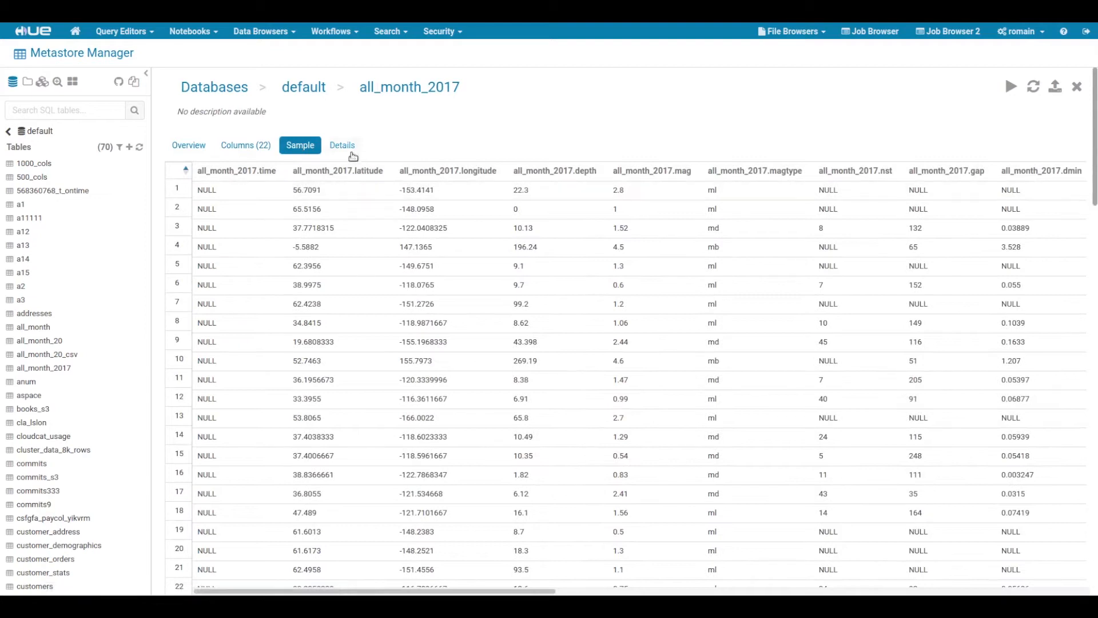
pyautogui.click(343, 146)
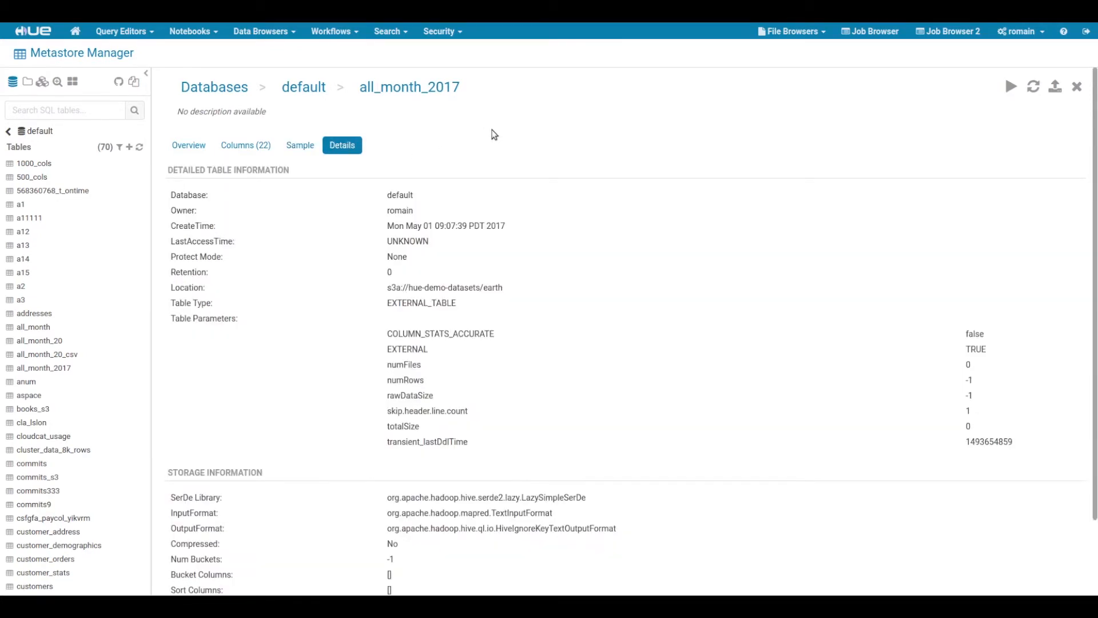
pyautogui.moveTo(1010, 87)
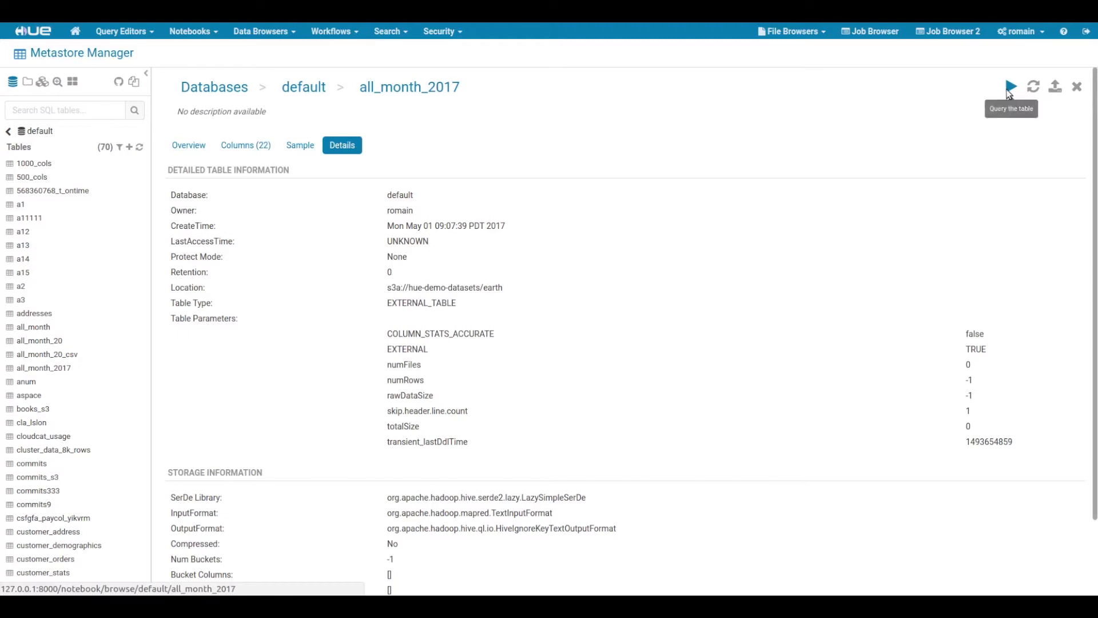
pyautogui.click(1011, 85)
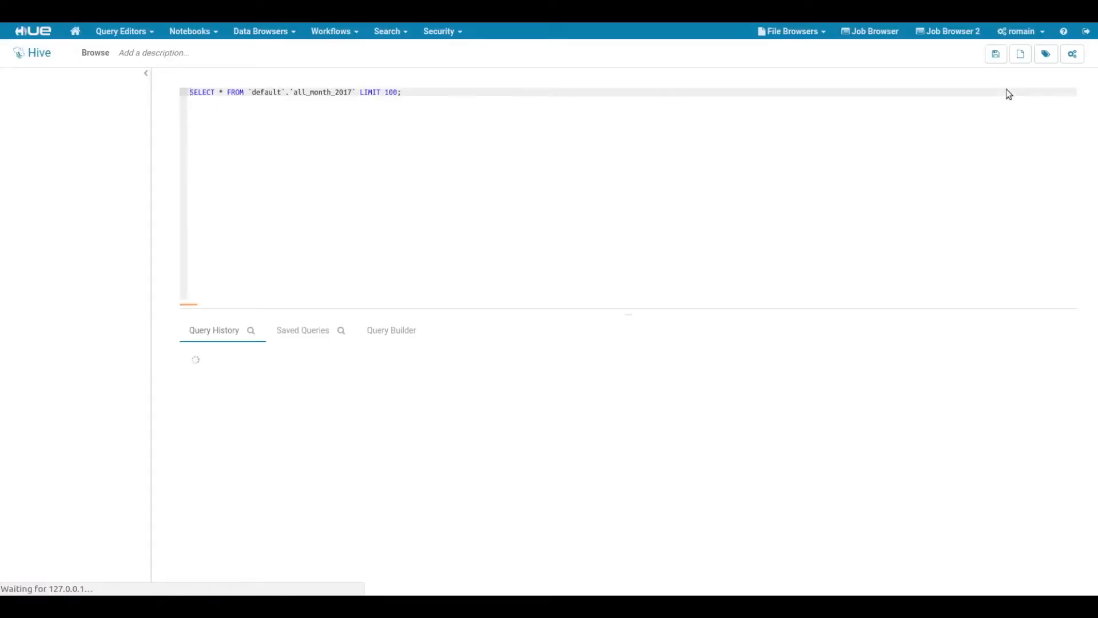